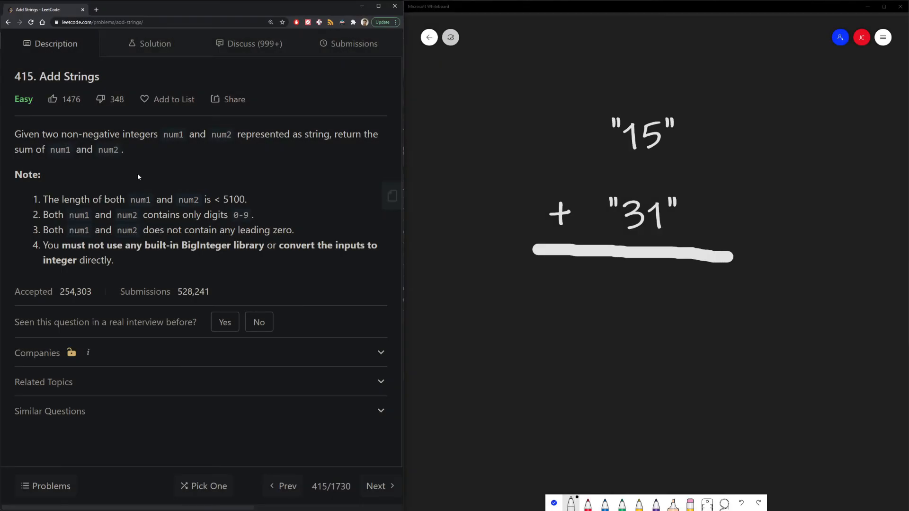
{"action": "mouse_move", "coordinate": [220, 143]}
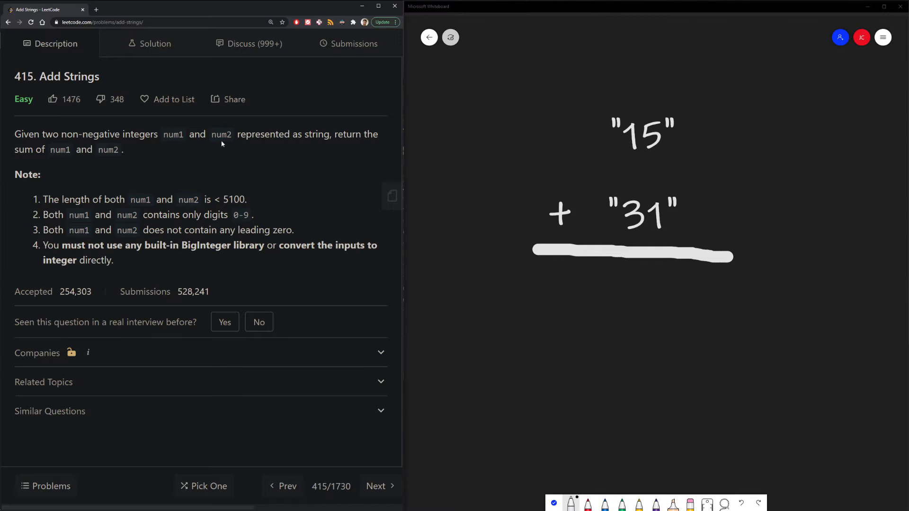
{"action": "mouse_move", "coordinate": [640, 176]}
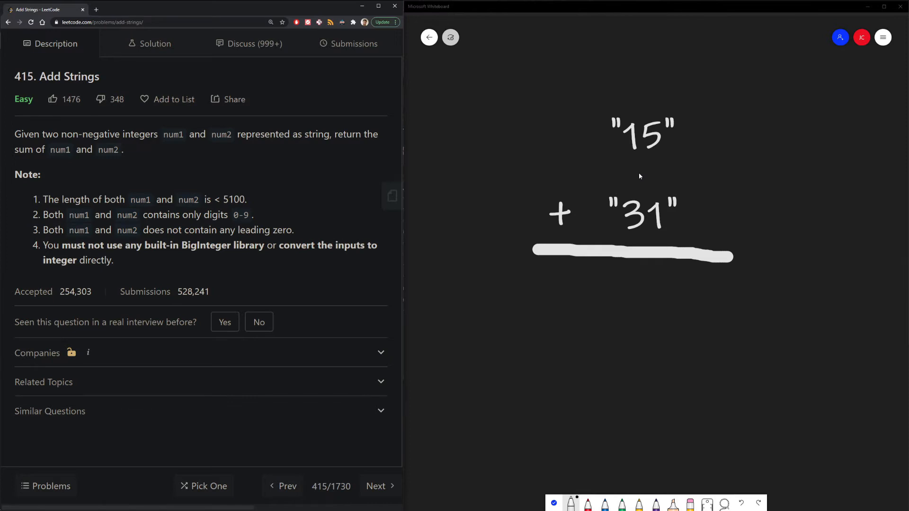
{"action": "mouse_move", "coordinate": [636, 180]}
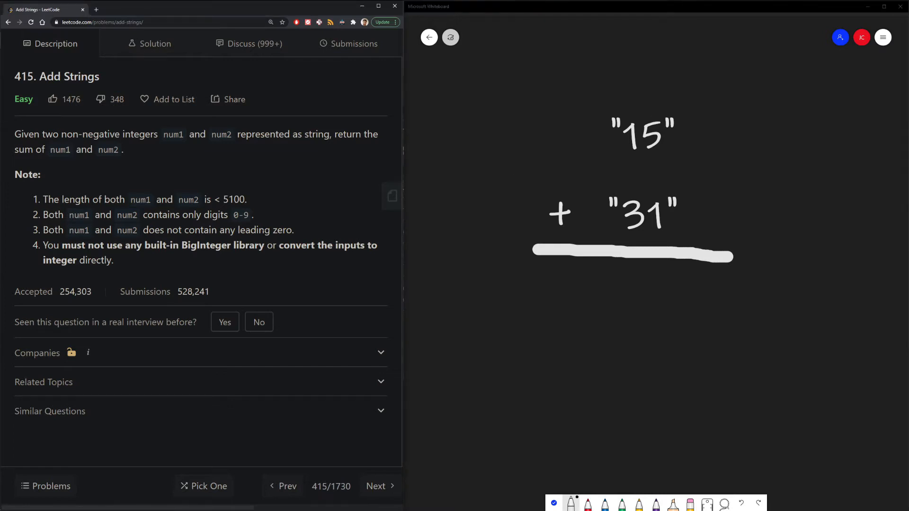
{"action": "mouse_move", "coordinate": [635, 192]}
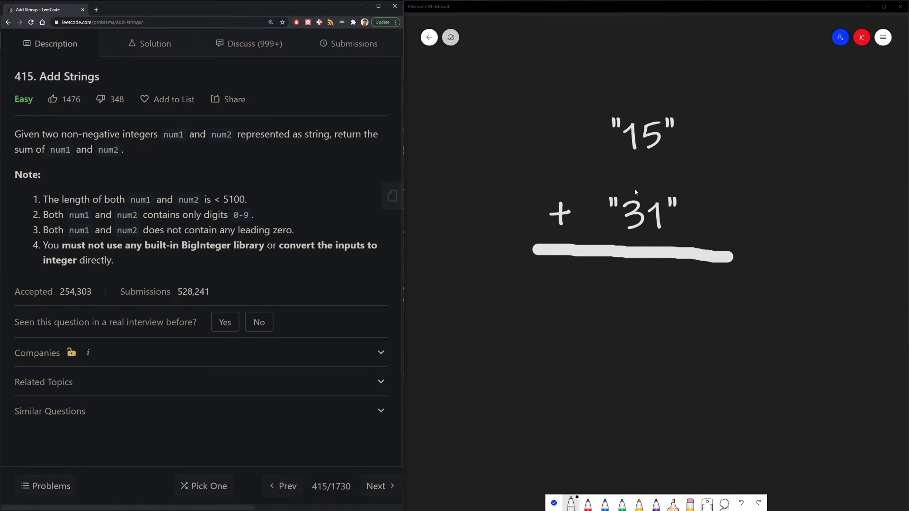
{"action": "mouse_move", "coordinate": [644, 243]}
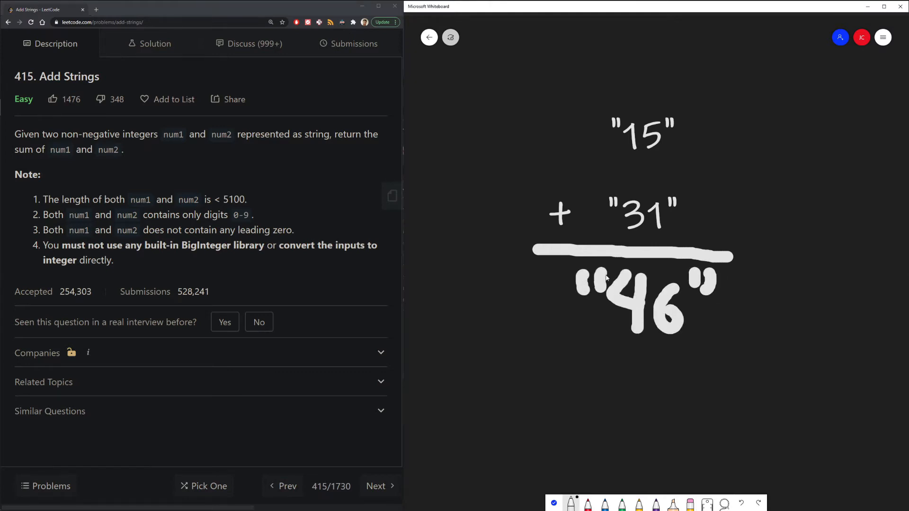
{"action": "mouse_move", "coordinate": [706, 322]}
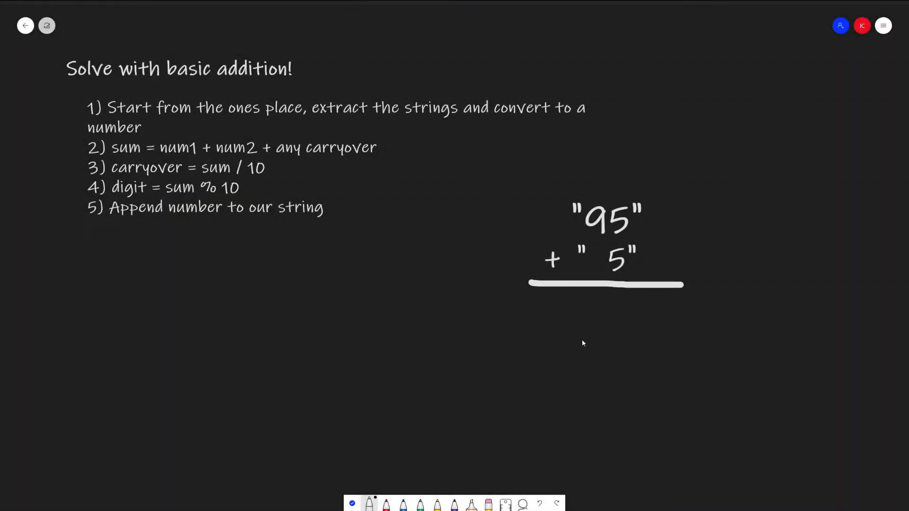
{"action": "mouse_move", "coordinate": [612, 337]}
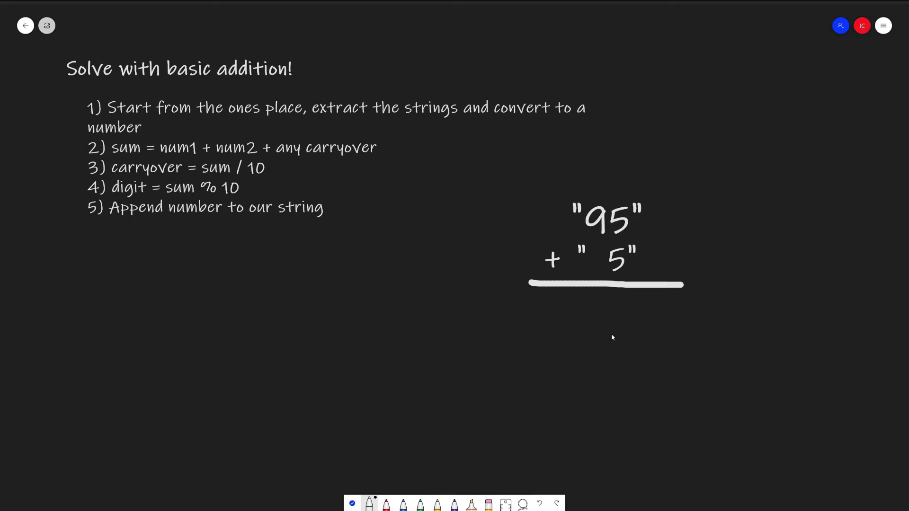
{"action": "mouse_move", "coordinate": [617, 321]}
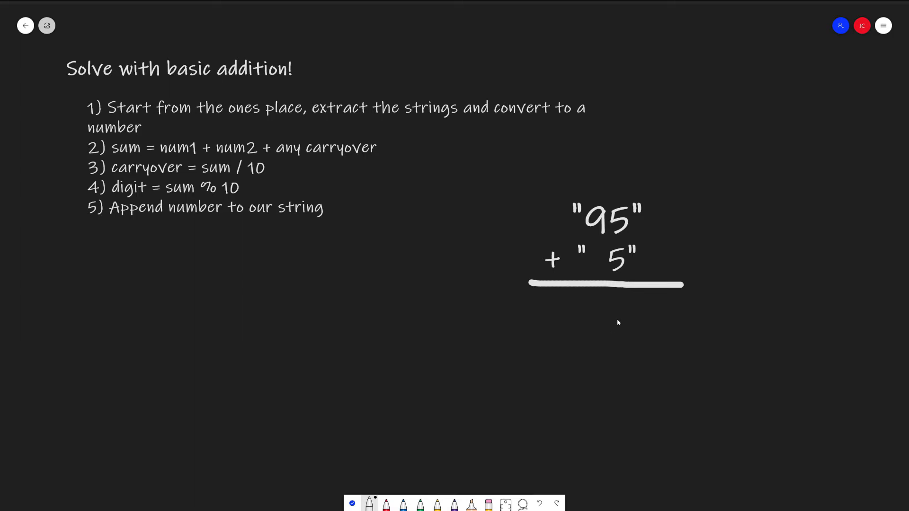
{"action": "mouse_move", "coordinate": [633, 311]}
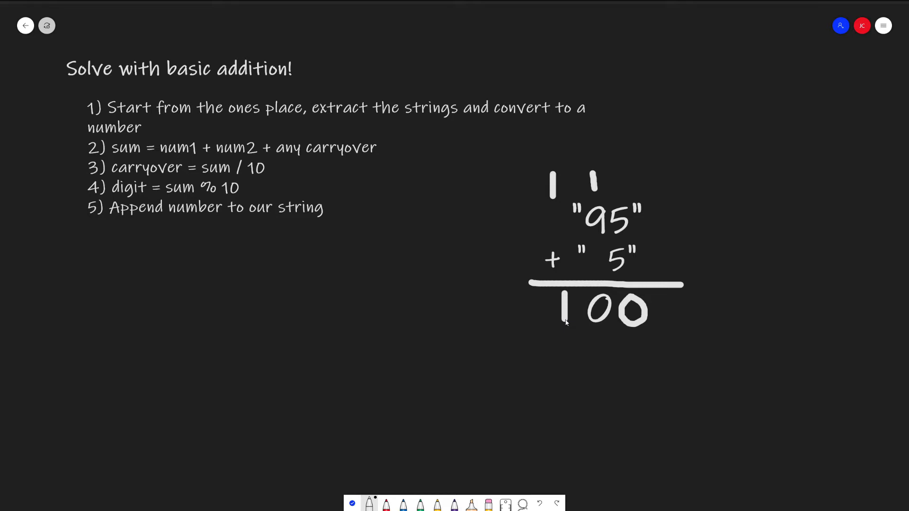
{"action": "mouse_move", "coordinate": [605, 295]}
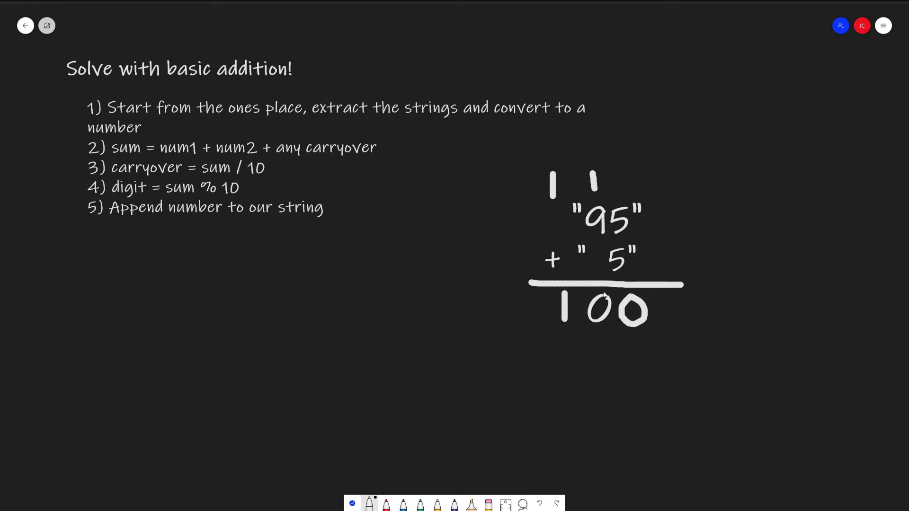
{"action": "mouse_move", "coordinate": [605, 297]}
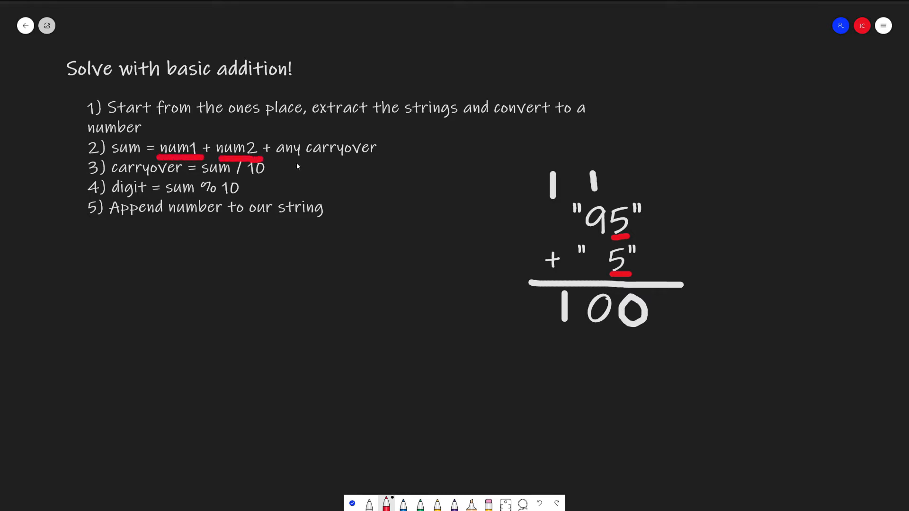
- Underline 'any carryover' in step 2 with the red pen
{"action": "left_click_drag", "start_coordinate": [281, 159], "coordinate": [377, 159]}
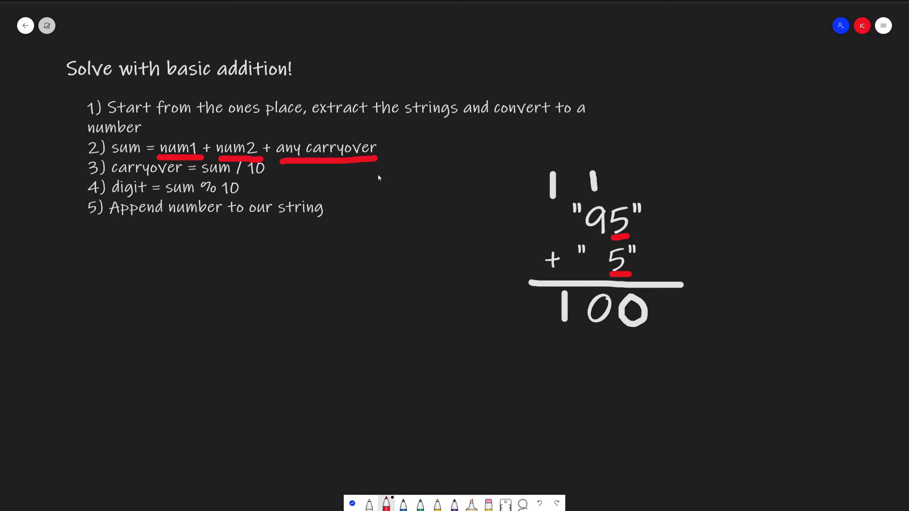
{"action": "mouse_move", "coordinate": [474, 257]}
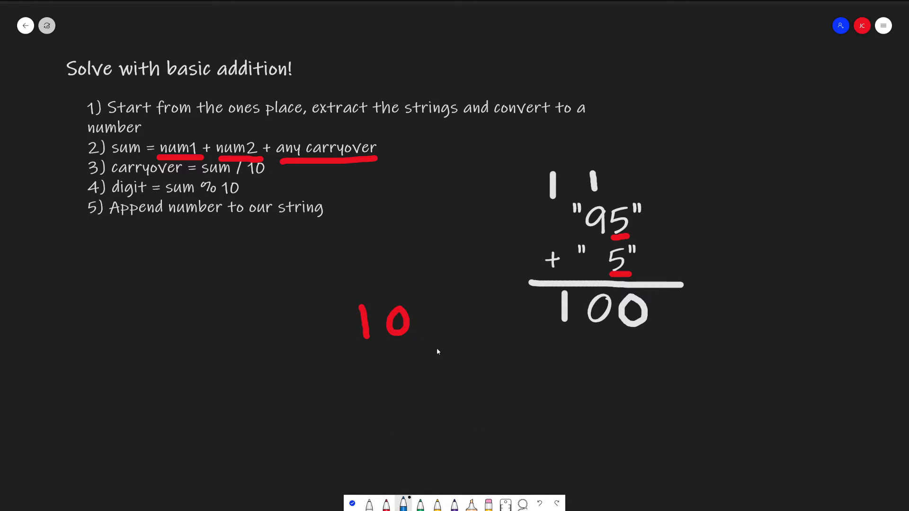
{"action": "mouse_move", "coordinate": [298, 366]}
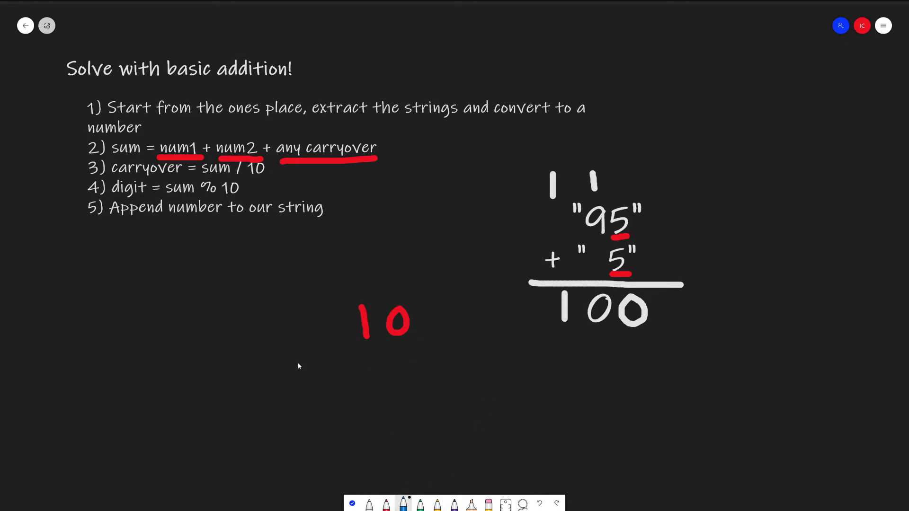
{"action": "mouse_move", "coordinate": [355, 352]}
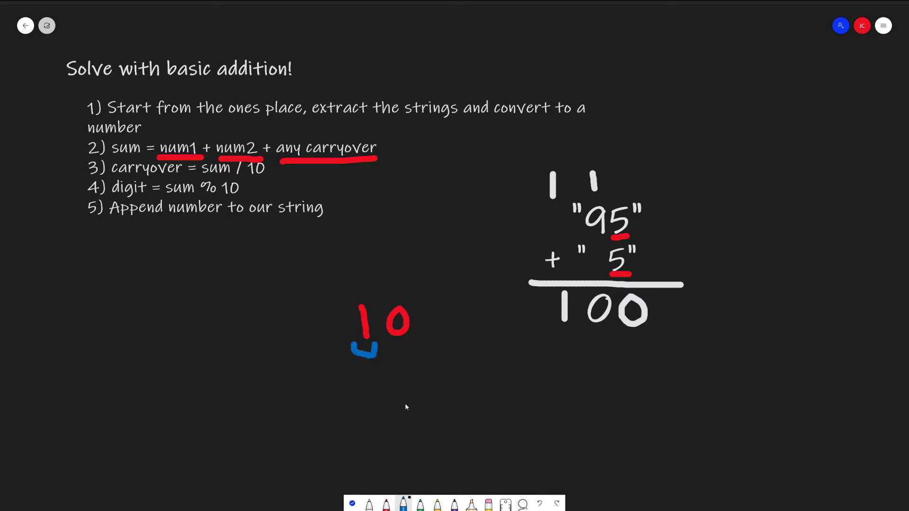
{"action": "mouse_move", "coordinate": [518, 347]}
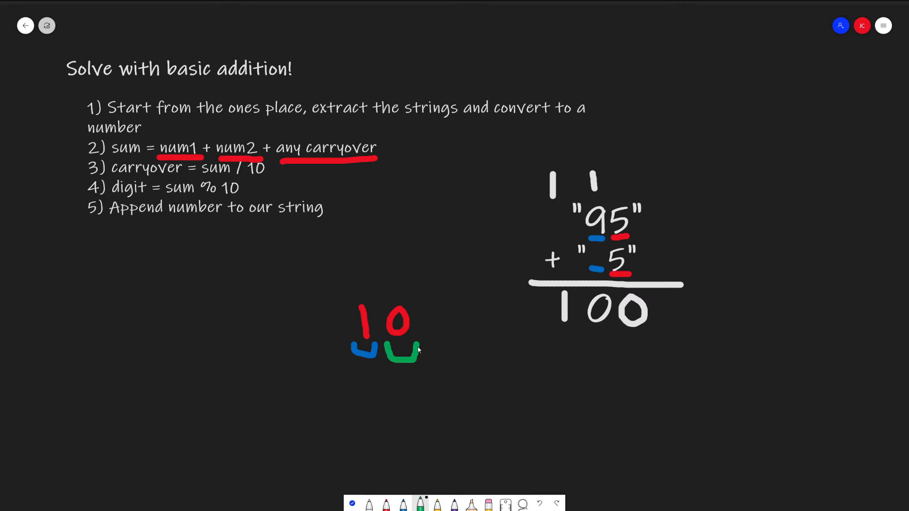
{"action": "mouse_move", "coordinate": [404, 406]}
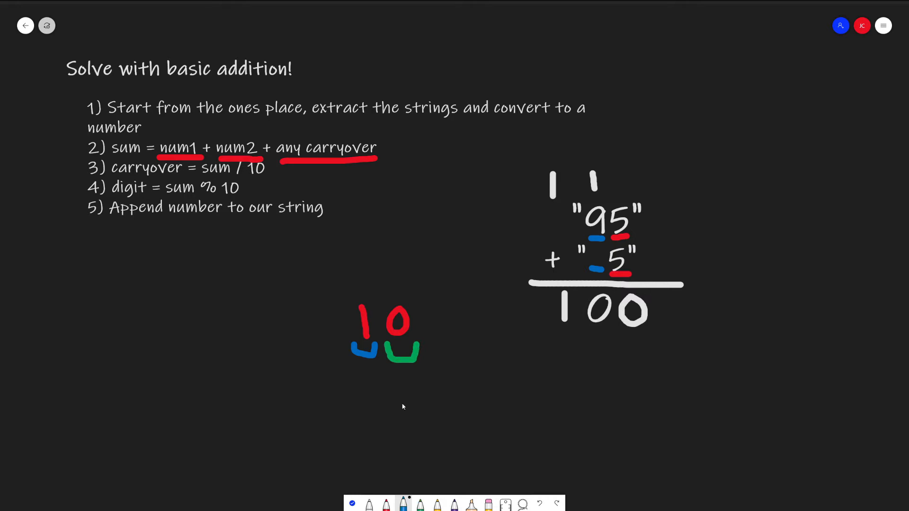
{"action": "mouse_move", "coordinate": [290, 169]}
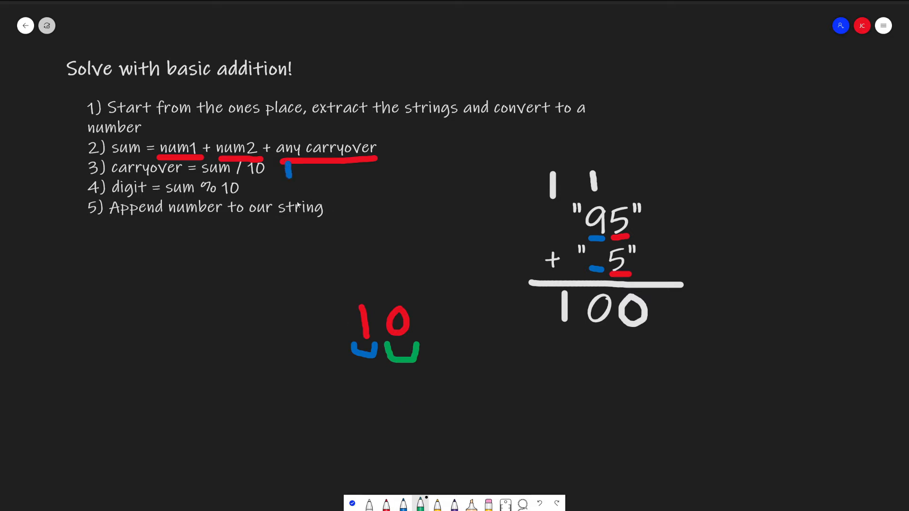
{"action": "mouse_move", "coordinate": [262, 189]}
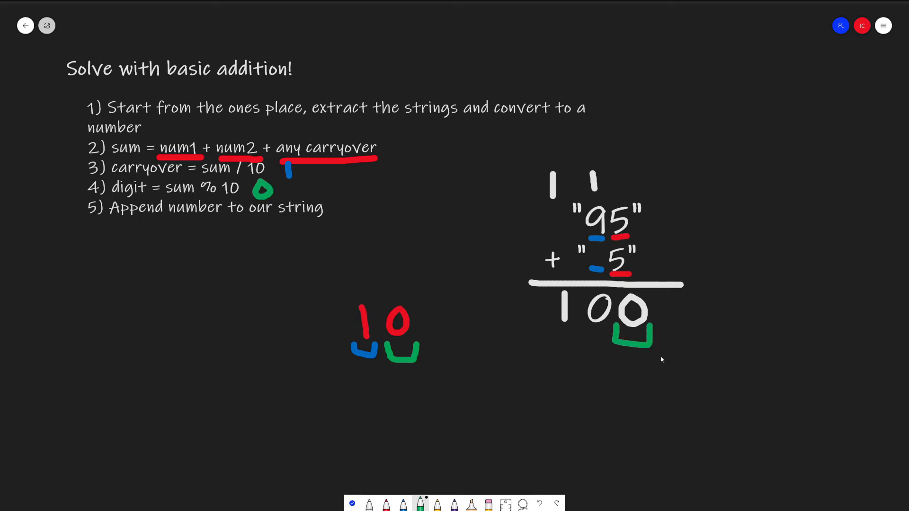
{"action": "mouse_move", "coordinate": [241, 414]}
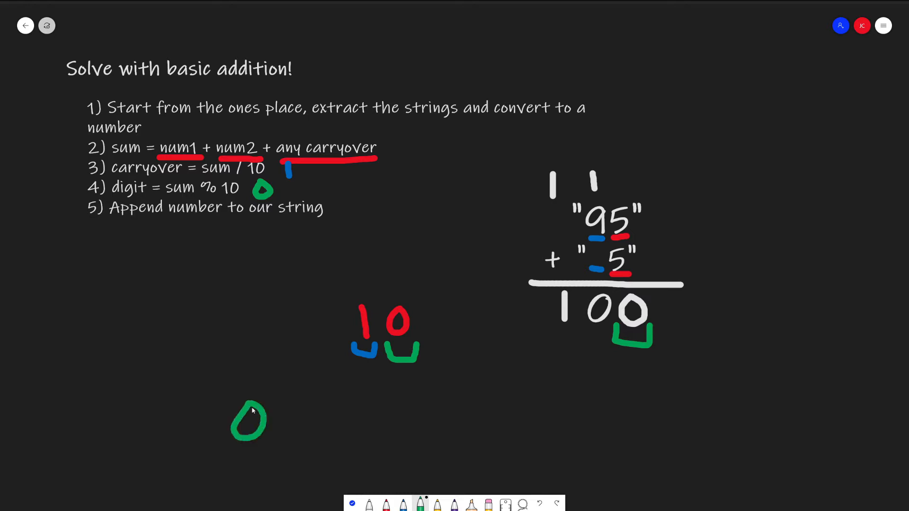
{"action": "mouse_move", "coordinate": [593, 275]}
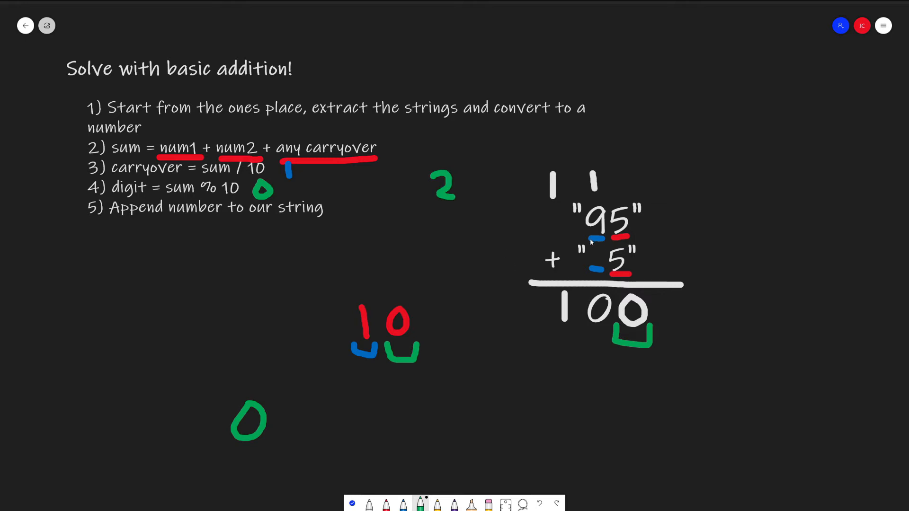
{"action": "mouse_move", "coordinate": [590, 266]}
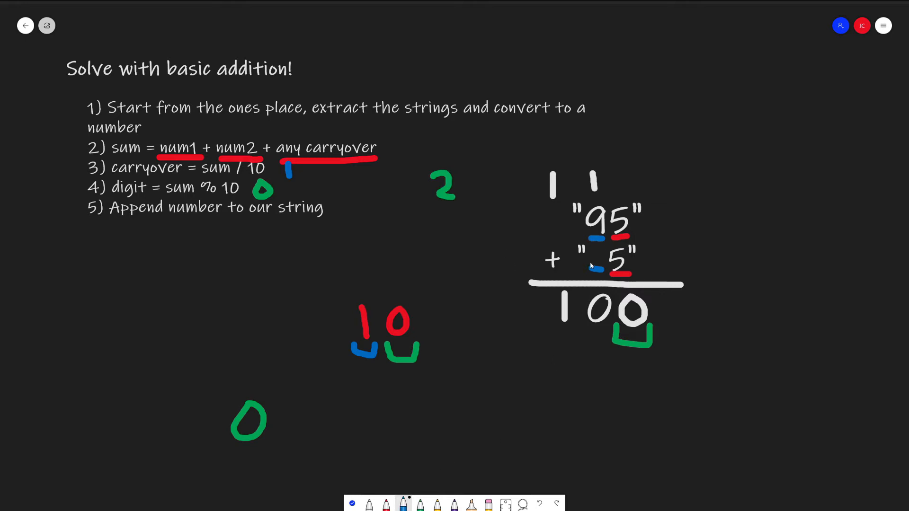
{"action": "mouse_move", "coordinate": [597, 268]}
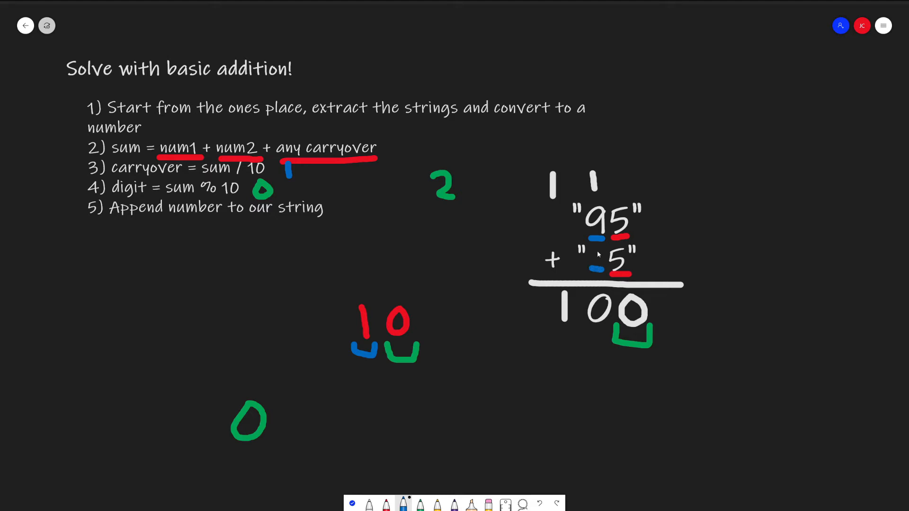
{"action": "mouse_move", "coordinate": [590, 278]}
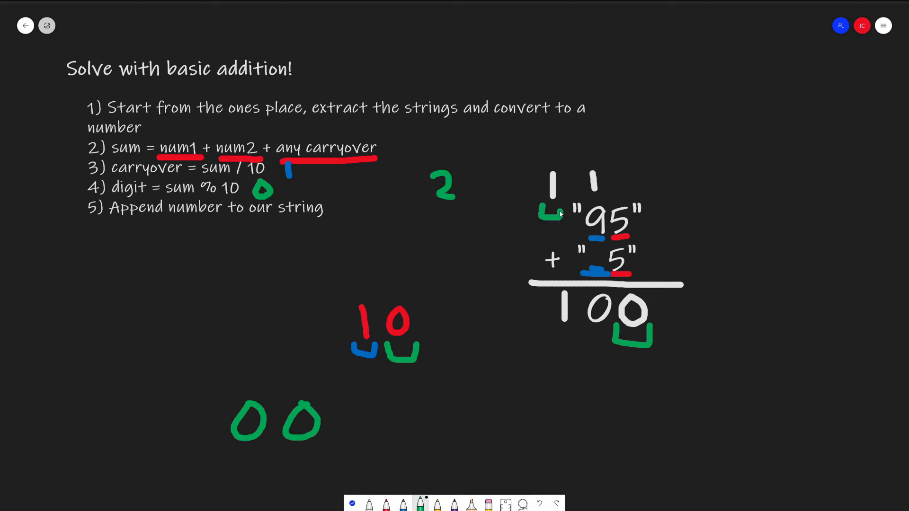
{"action": "mouse_move", "coordinate": [380, 449]}
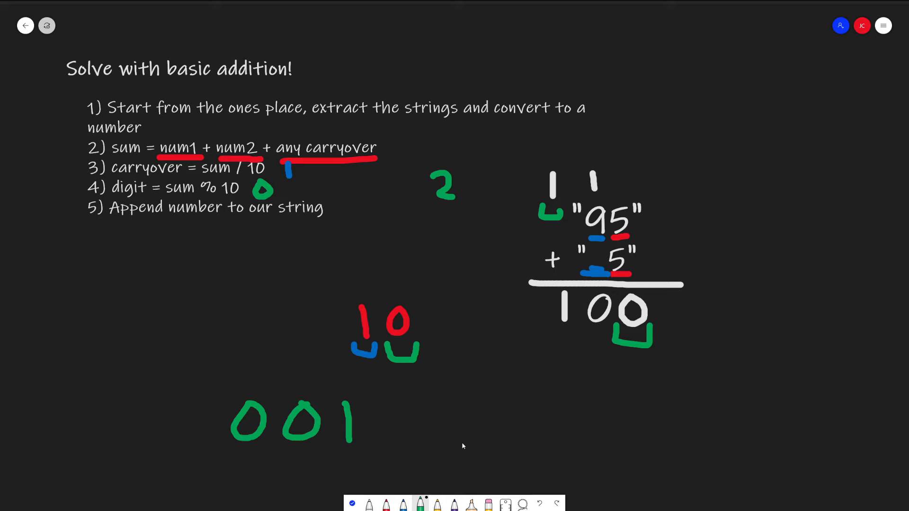
{"action": "mouse_move", "coordinate": [474, 440]}
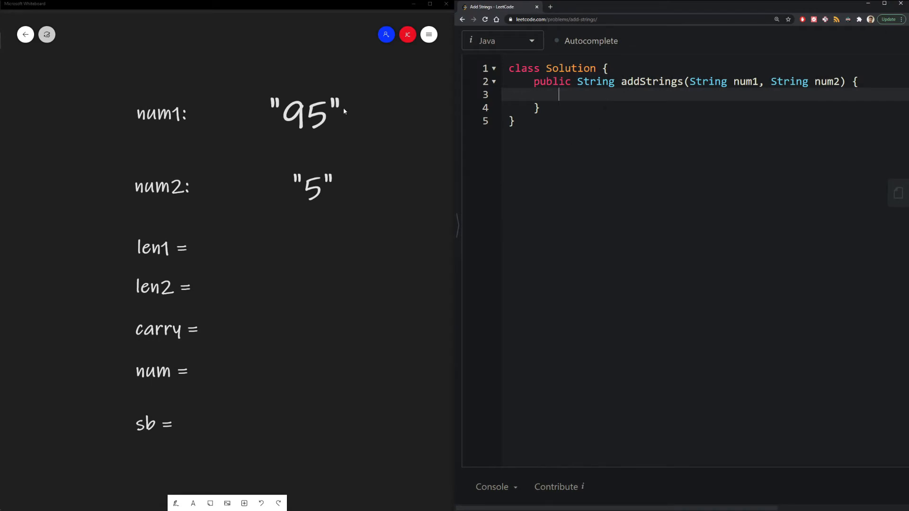
{"action": "mouse_move", "coordinate": [343, 213]}
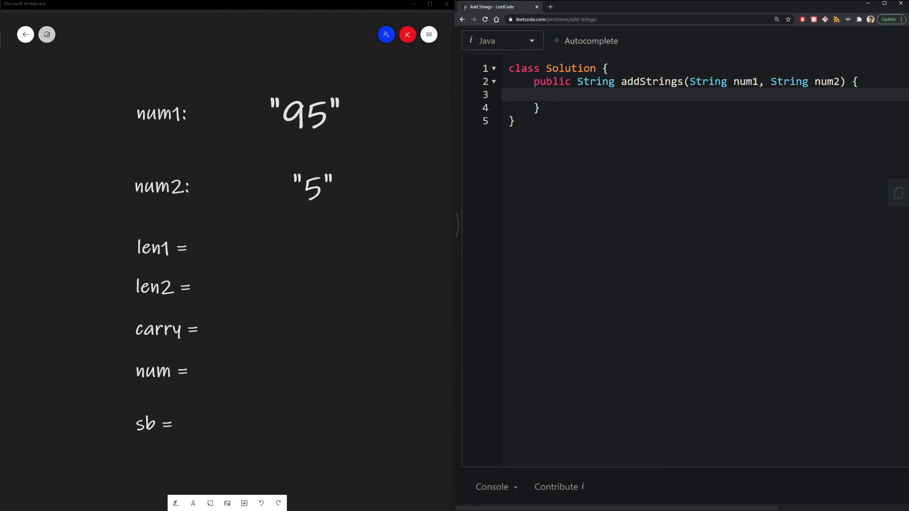
- Declare carry = 0, len1 = num1.length() - 1, len2 and a new StringBuilder sb in addStrings
{"action": "type", "text": "int carry = 0;"}
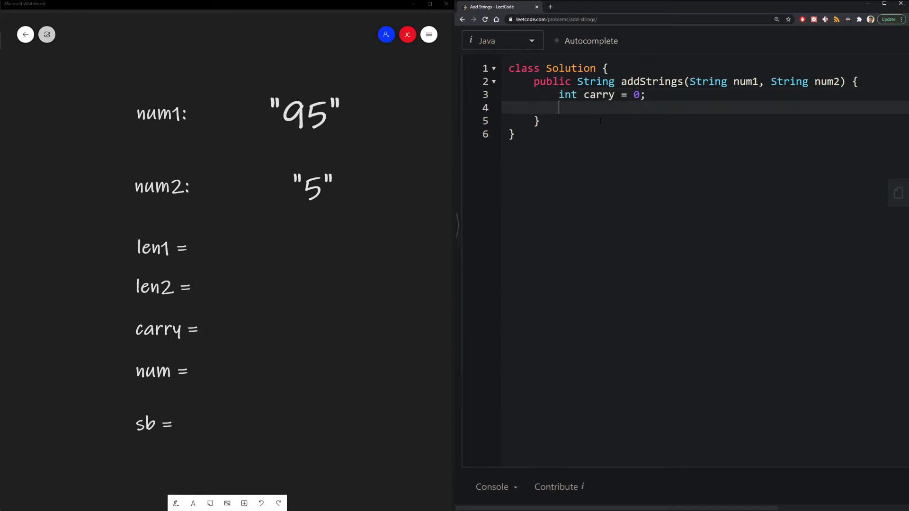
{"action": "type", "text": "int len1 = num1.length()"}
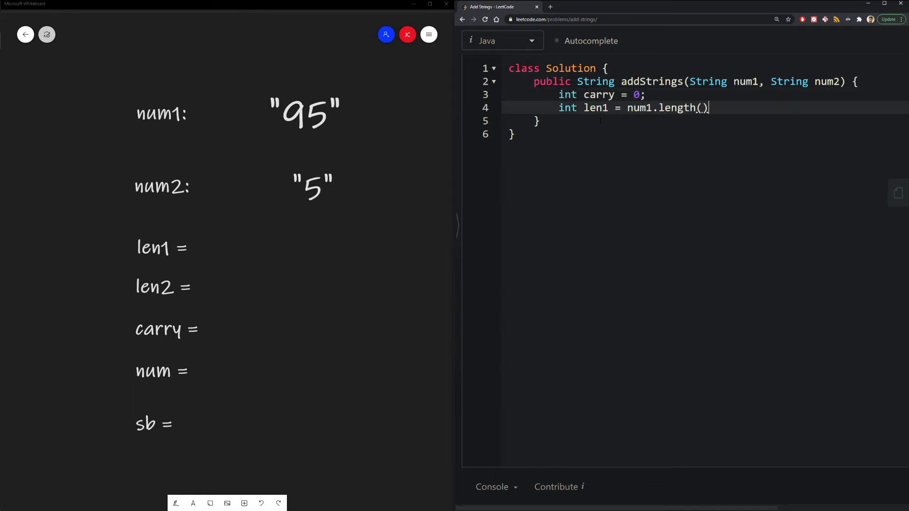
{"action": "type", "text": "- 1;"}
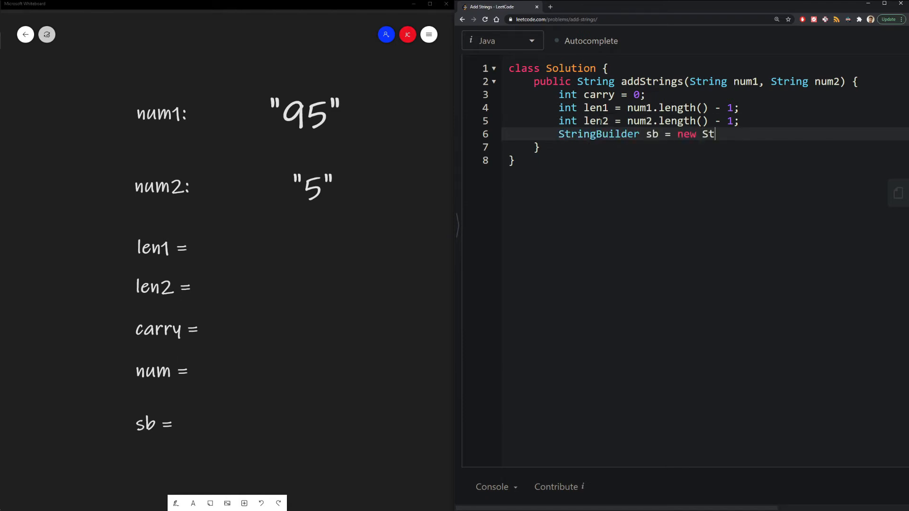
{"action": "type", "text": "ringBuilder();"}
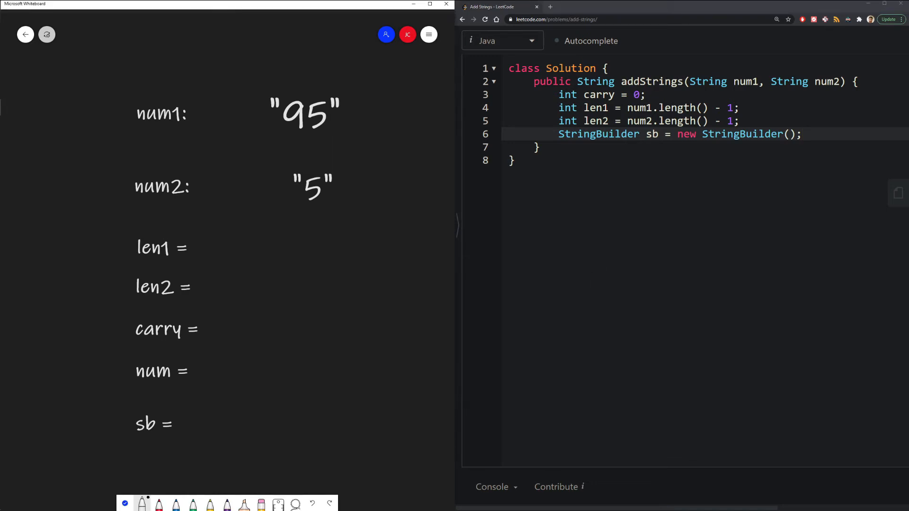
{"action": "mouse_move", "coordinate": [289, 316]}
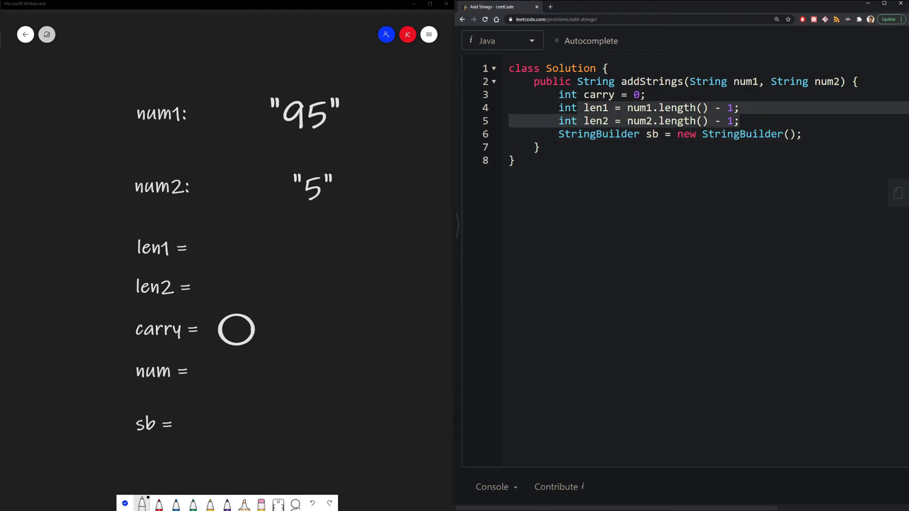
{"action": "mouse_move", "coordinate": [656, 190]}
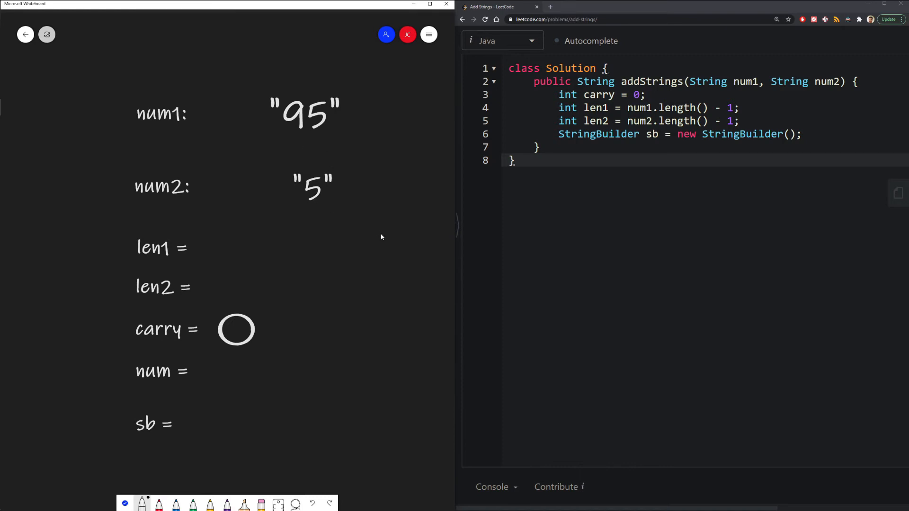
{"action": "mouse_move", "coordinate": [355, 236]}
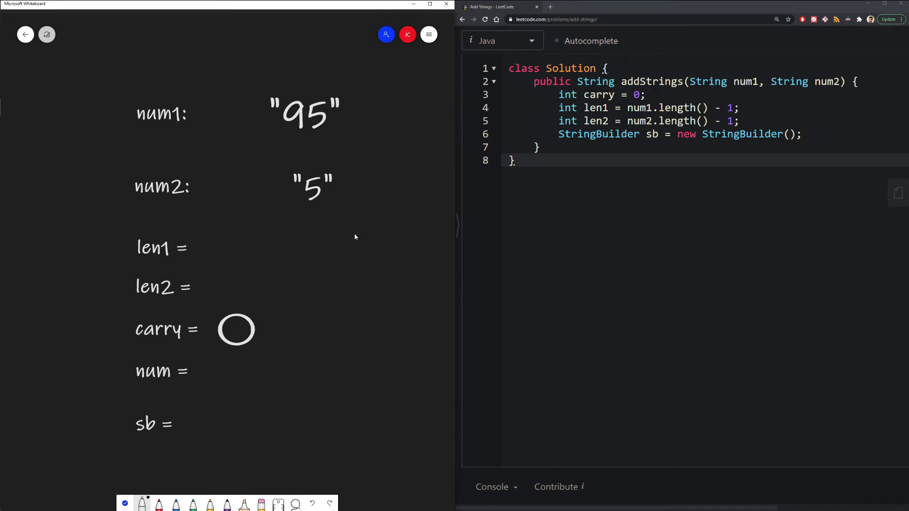
{"action": "mouse_move", "coordinate": [294, 232]}
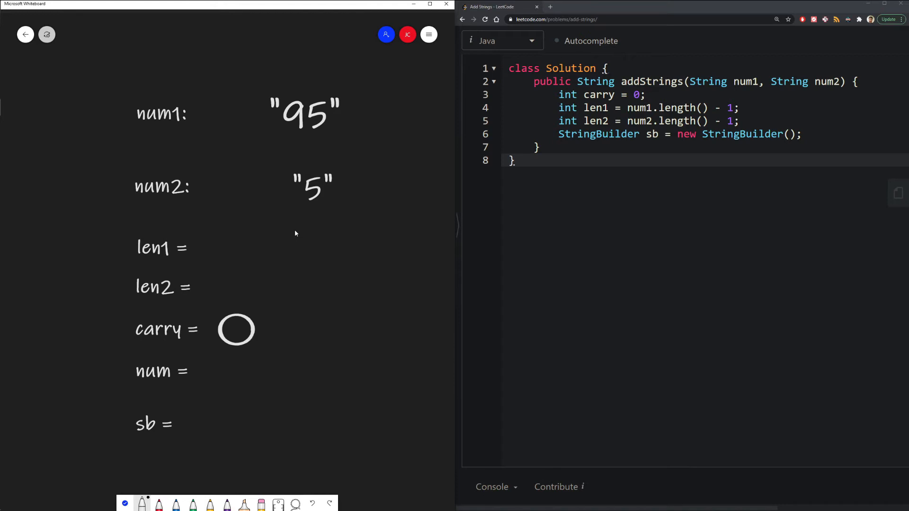
{"action": "mouse_move", "coordinate": [206, 238]}
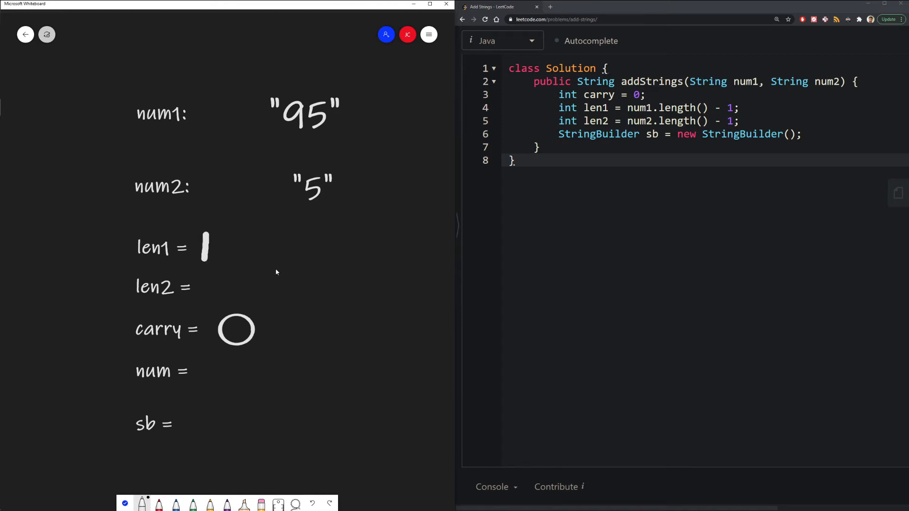
{"action": "mouse_move", "coordinate": [270, 275]}
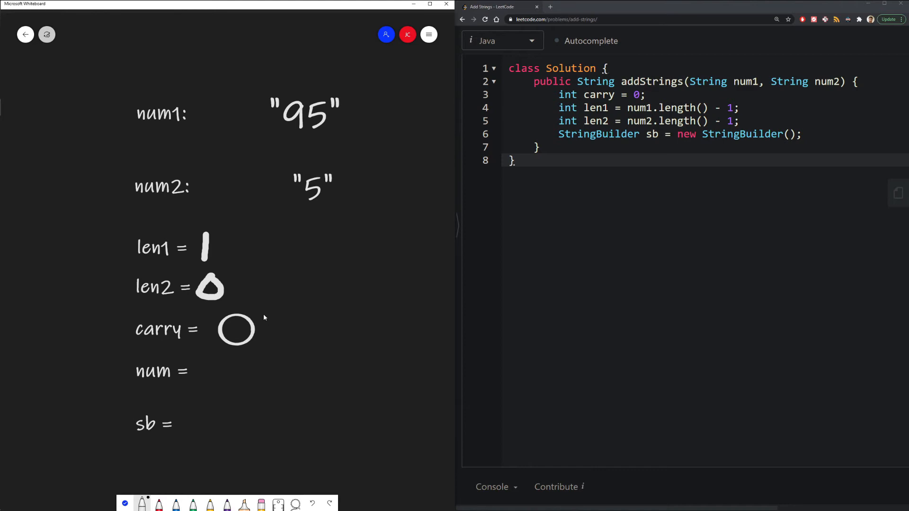
{"action": "mouse_move", "coordinate": [248, 396]}
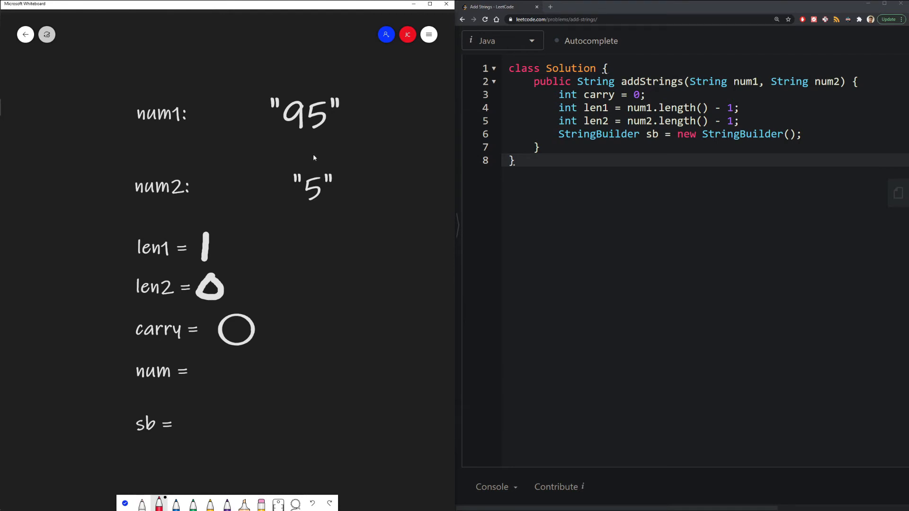
- Draw a red arrow under the last digit of a number in the trace
{"action": "left_click_drag", "start_coordinate": [313, 156], "coordinate": [310, 145]}
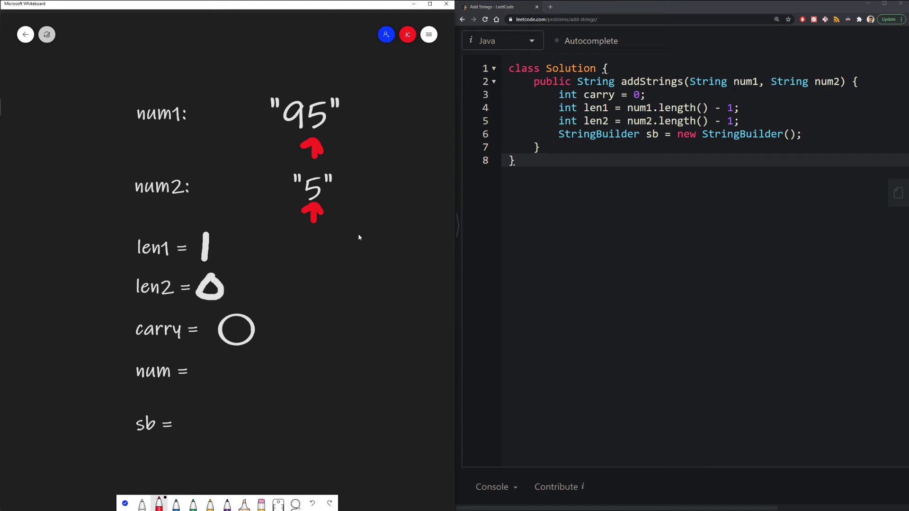
{"action": "mouse_move", "coordinate": [153, 297]}
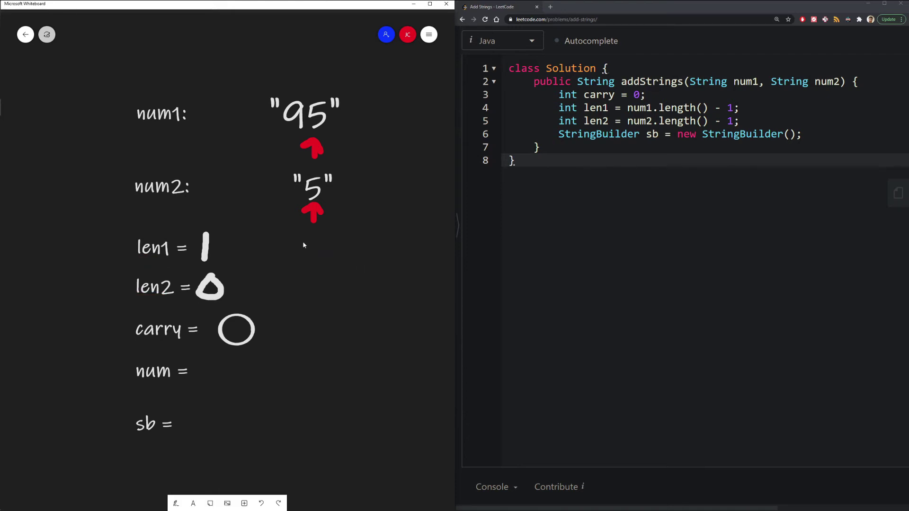
{"action": "mouse_move", "coordinate": [311, 207]}
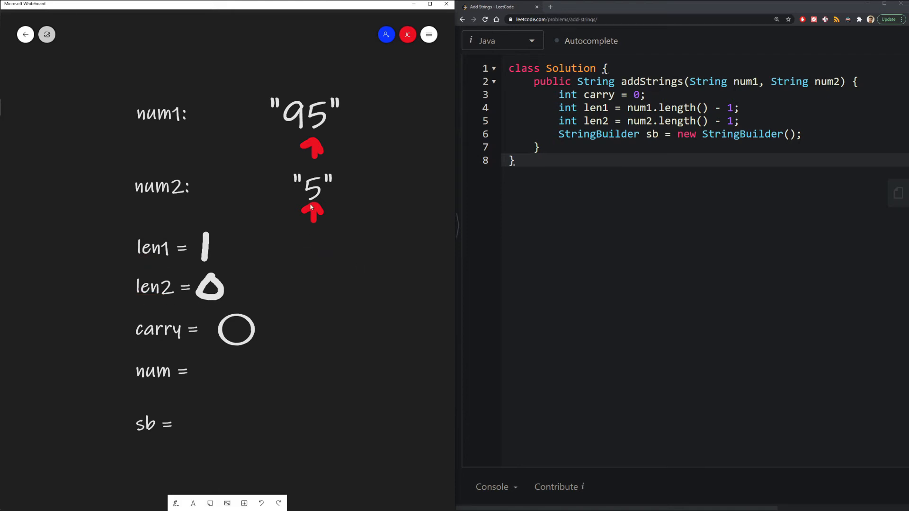
- Write the while (len1 >= 0 || len2 >= 0) loop header below the StringBuilder line
{"action": "left_click", "coordinate": [311, 148]}
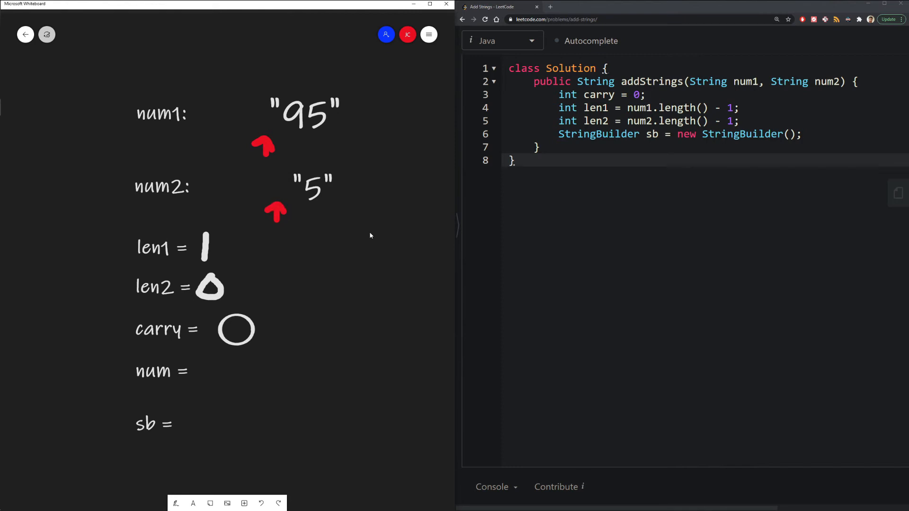
{"action": "type", "text": "while (len1 >= 0)"}
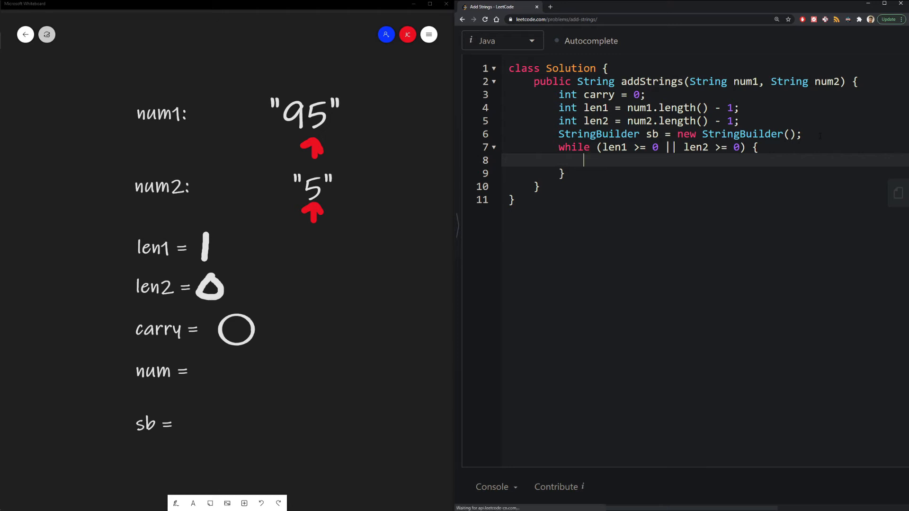
{"action": "mouse_move", "coordinate": [269, 295]}
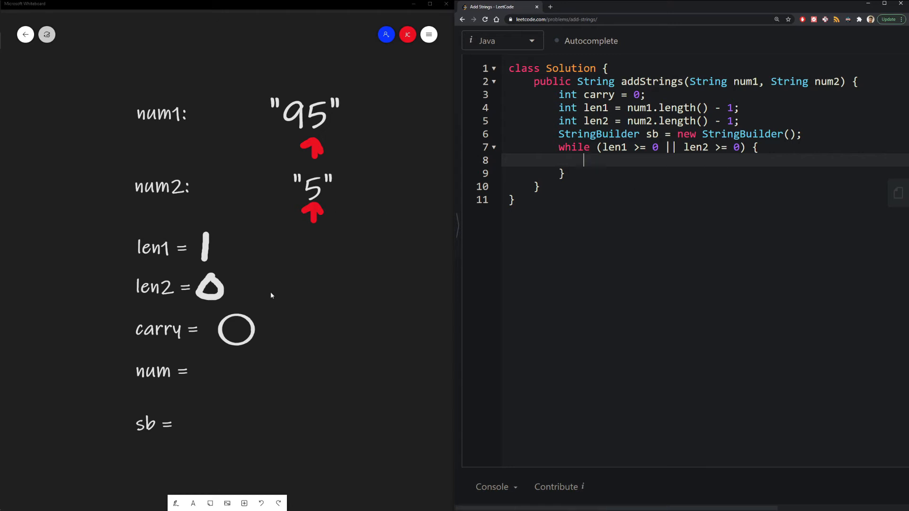
{"action": "left_click", "coordinate": [312, 210]}
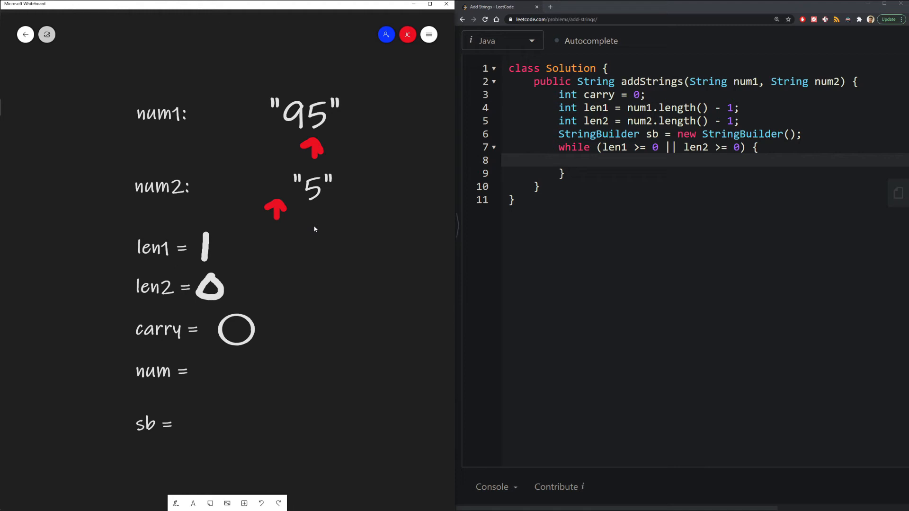
{"action": "mouse_move", "coordinate": [314, 219]}
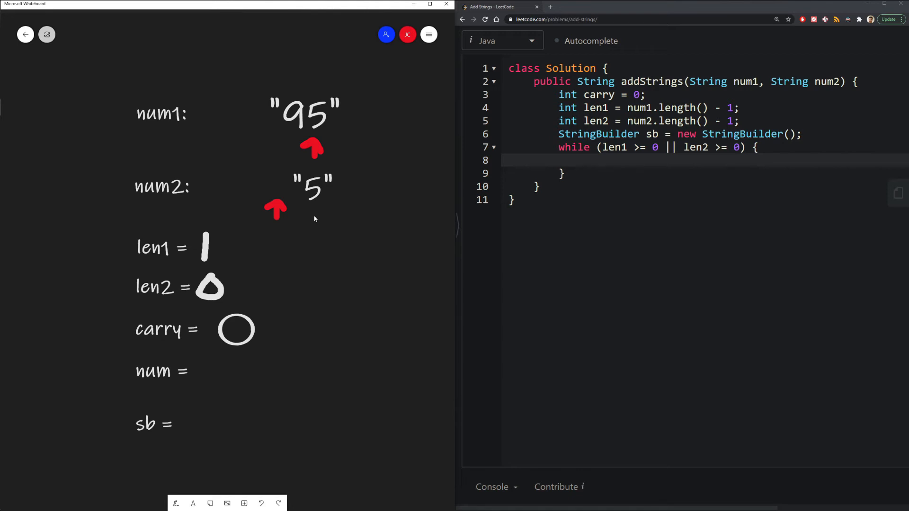
- Write int a and int b reading each current digit via charAt minus '0', or 0 when the index is negative
{"action": "type", "text": "int"}
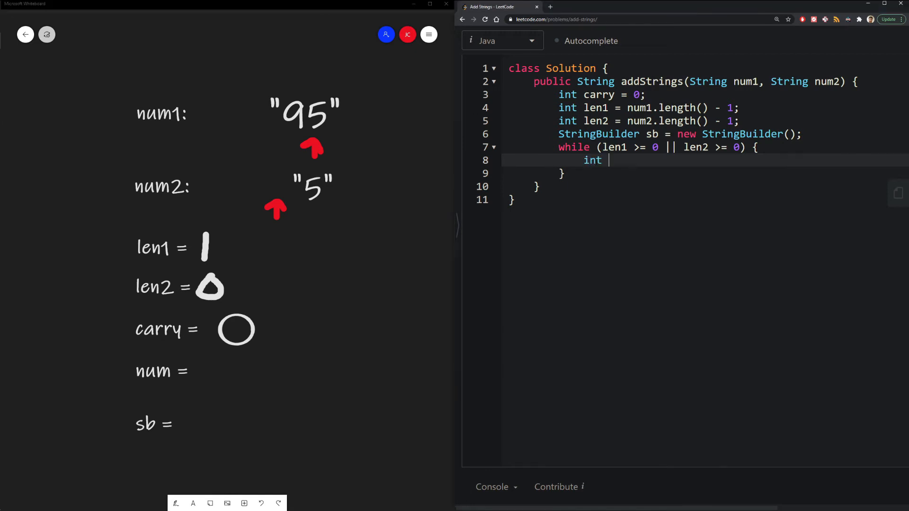
{"action": "type", "text": "a = len1 < 0 ? 0 : num"}
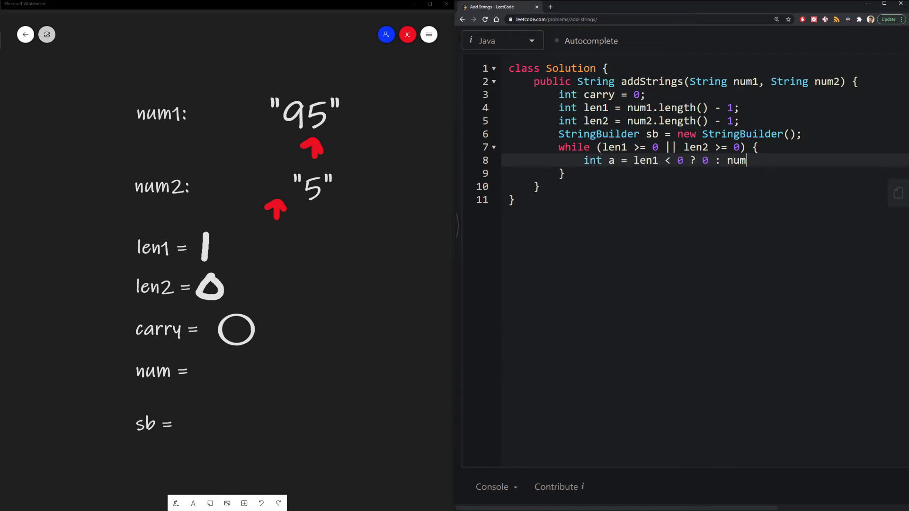
{"action": "type", "text": "1.charAt(len1) - '0';"}
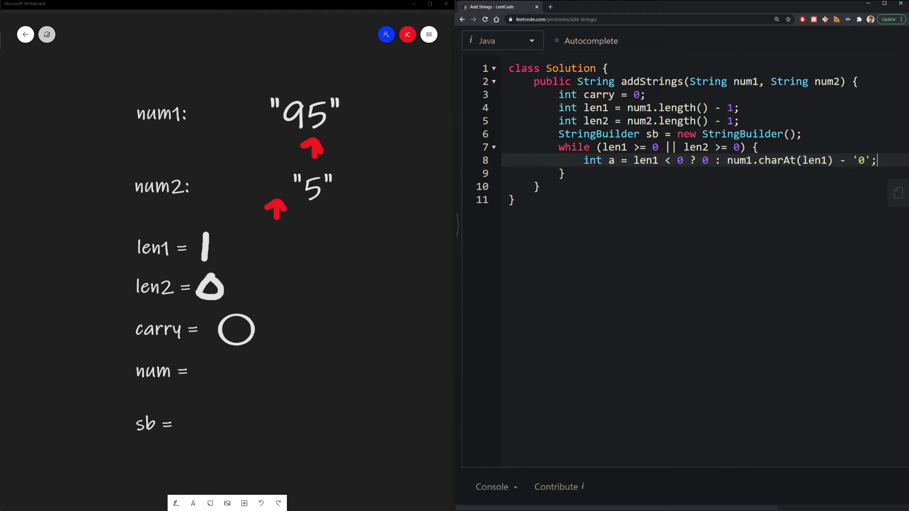
{"action": "type", "text": "int b = len2 < 0 ?"}
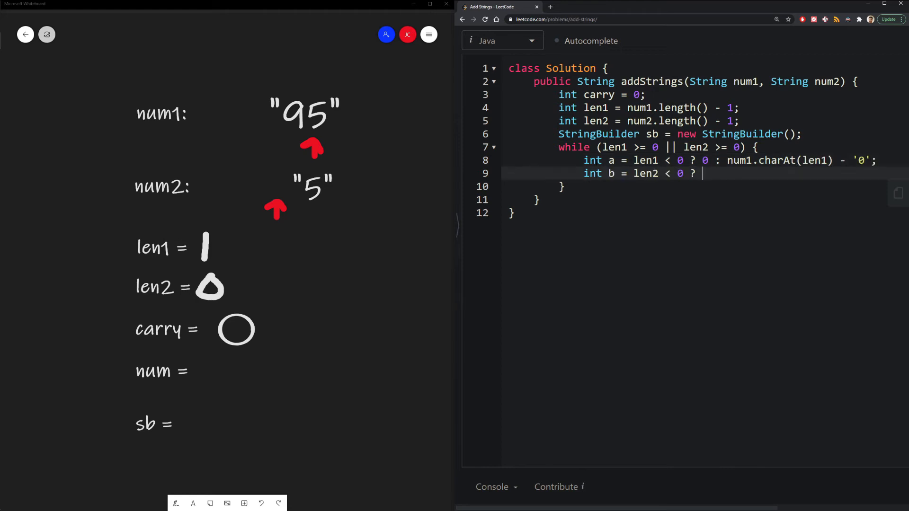
{"action": "type", "text": "0 : num2.charAt(len2) - '0';"}
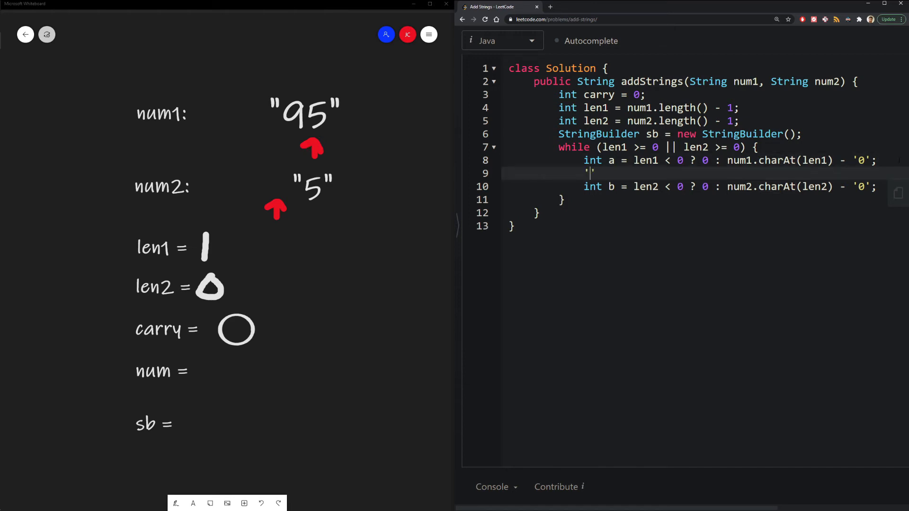
- Add the scratch comment working out '5' - '0' as 50 - 45 = 5 on line 9
{"action": "type", "text": "5"}
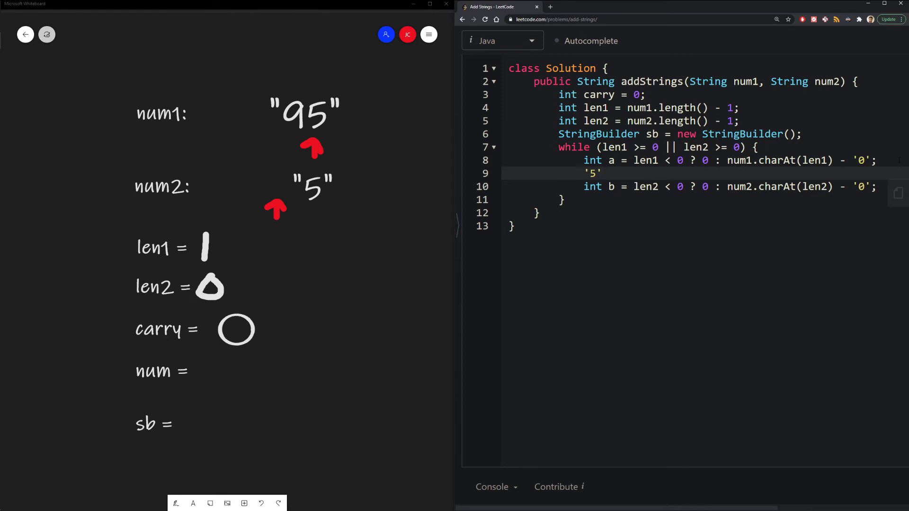
{"action": "type", "text": "- '0'"}
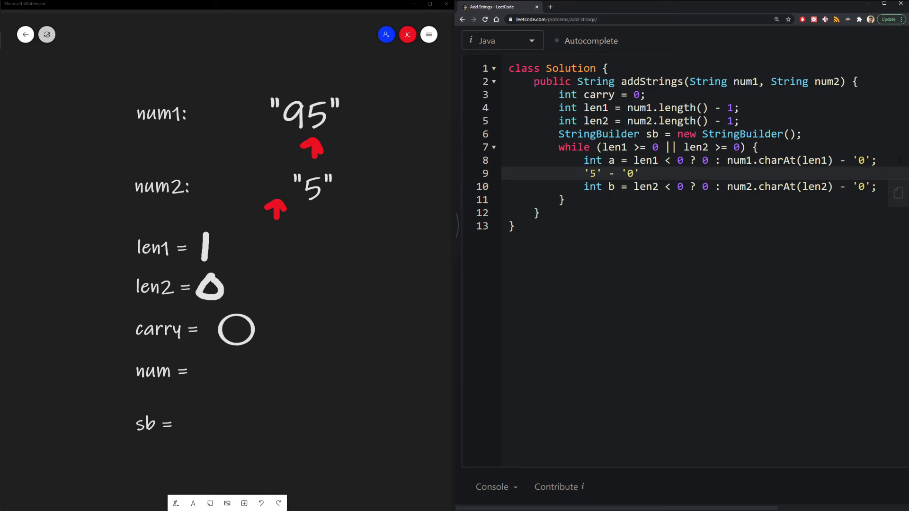
{"action": "type", "text": "//"}
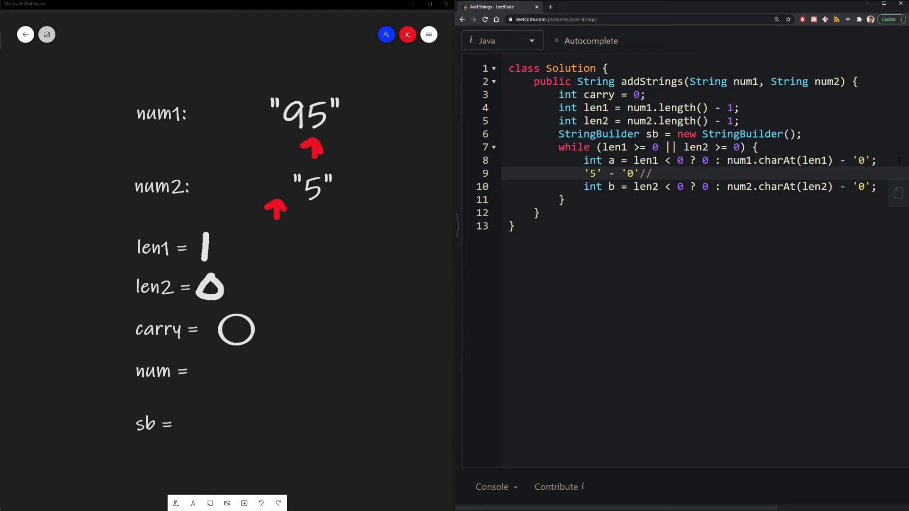
{"action": "type", "text": "50"}
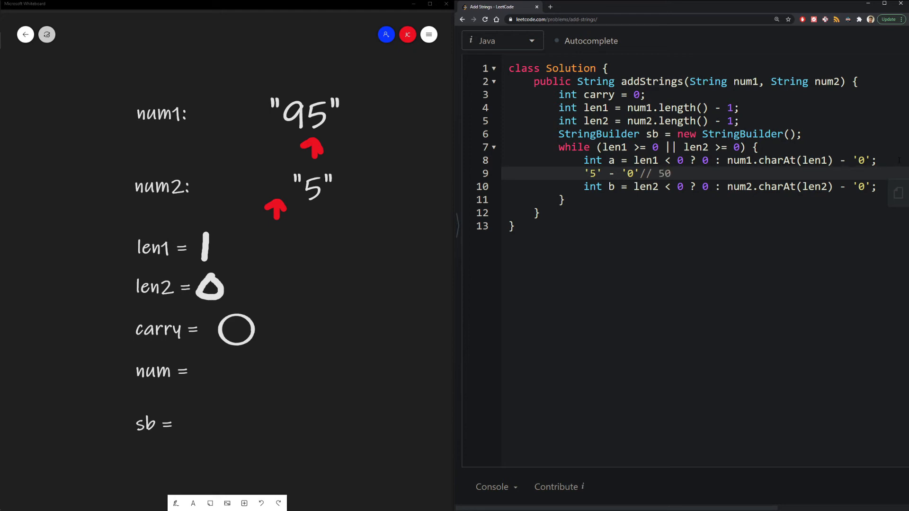
{"action": "left_click", "coordinate": [673, 173]}
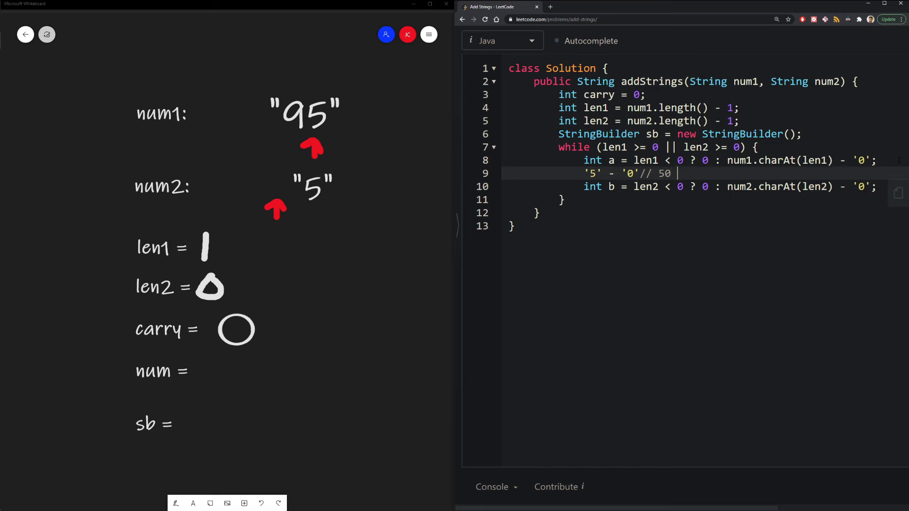
{"action": "type", "text": "- 45"}
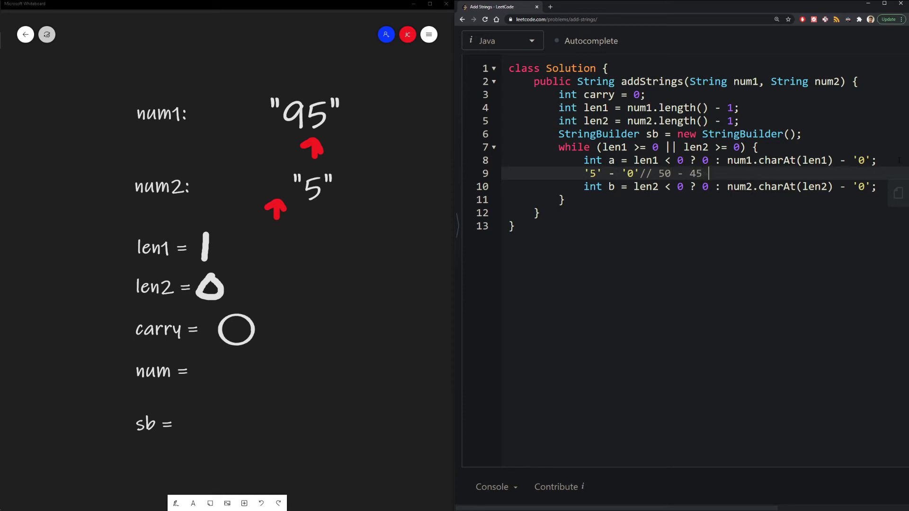
{"action": "type", "text": "= 5"}
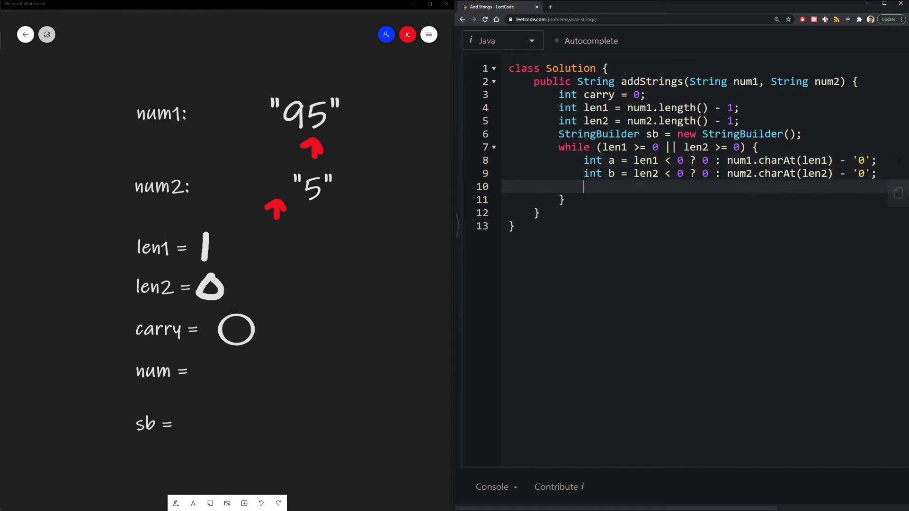
- Write sum = a + b + carry, num = sum % 10 and carry = sum / 10 inside the loop
{"action": "type", "text": "int sum"}
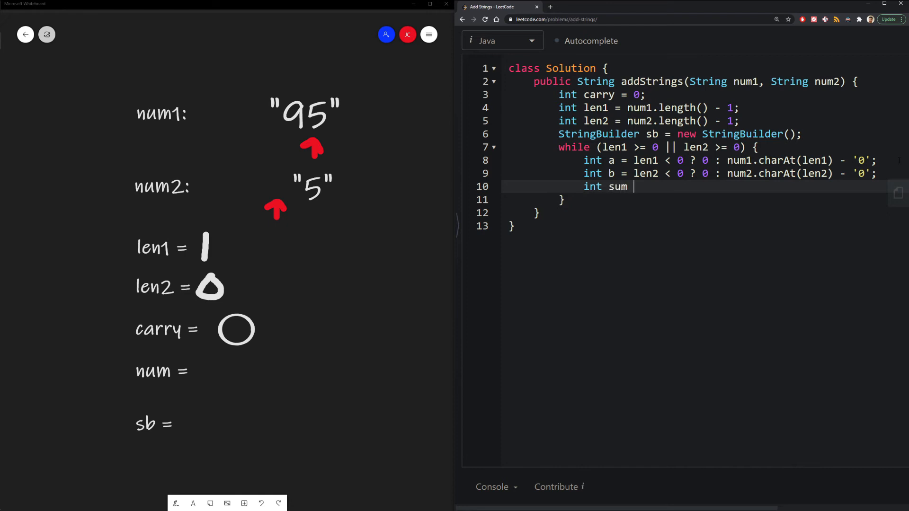
{"action": "type", "text": "= a + b + carry;"}
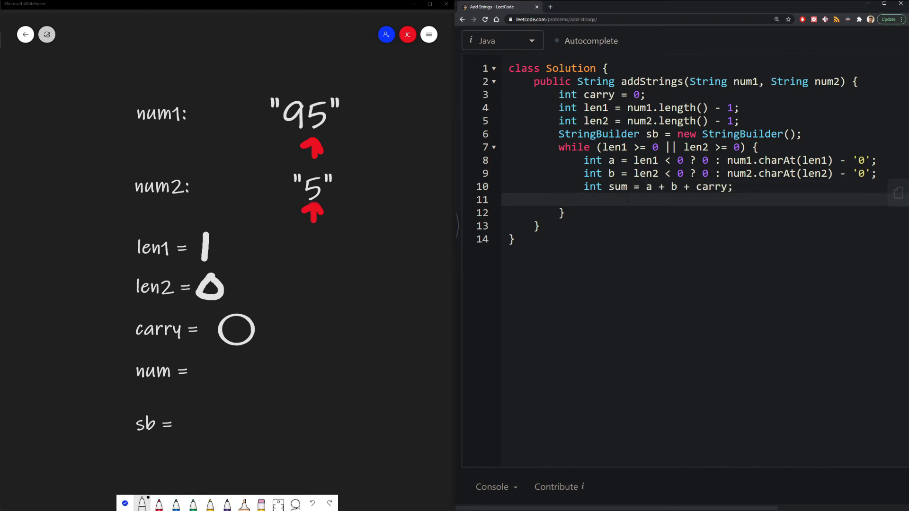
{"action": "mouse_move", "coordinate": [356, 322]}
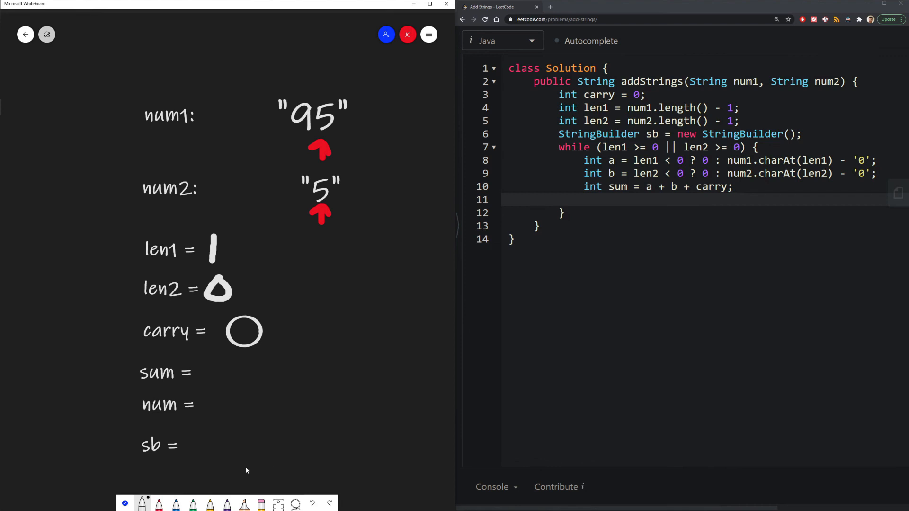
{"action": "mouse_move", "coordinate": [223, 378]}
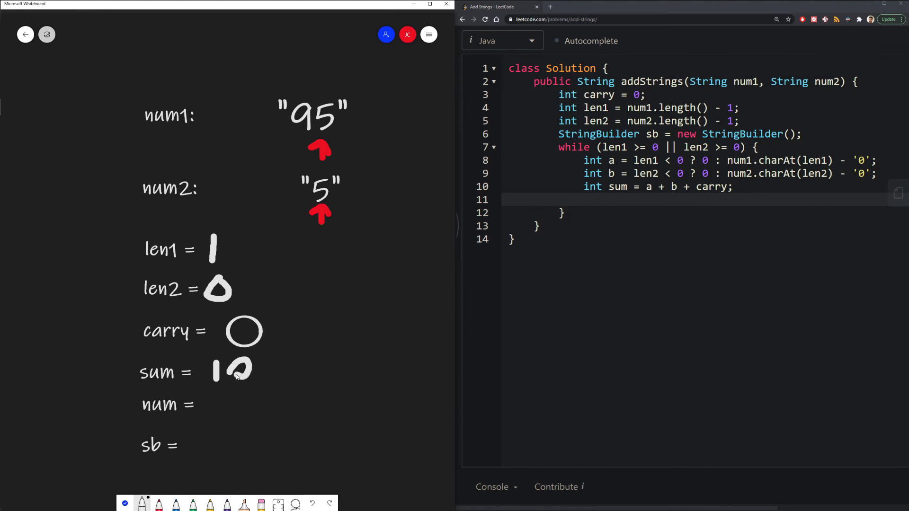
{"action": "left_click", "coordinate": [615, 200]}
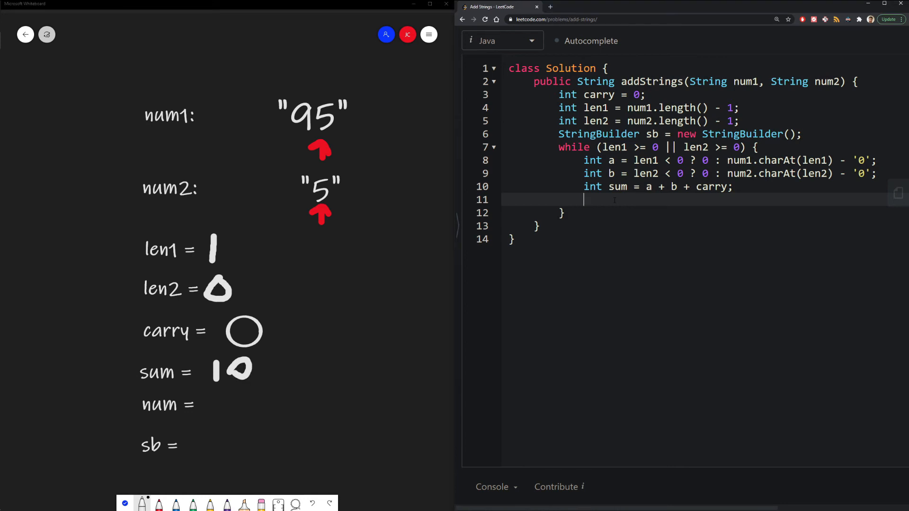
{"action": "type", "text": "int num = sum % 10;"}
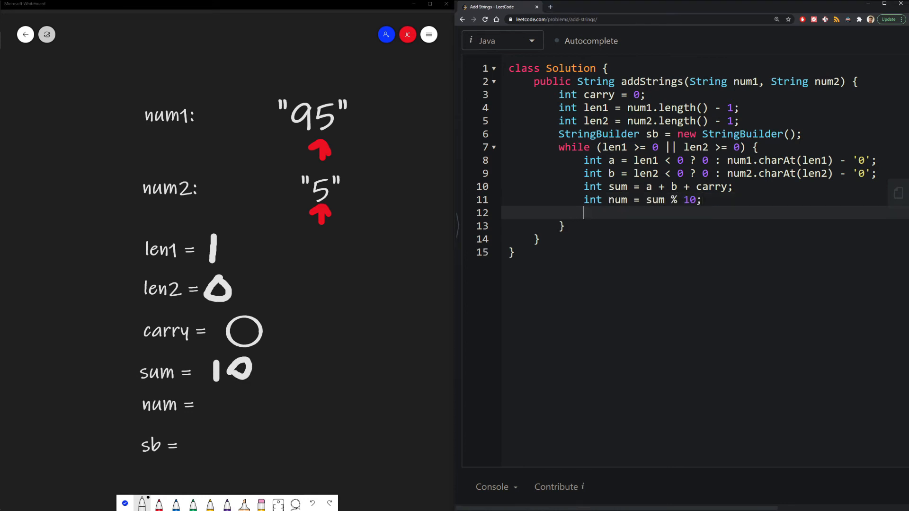
{"action": "type", "text": "int carry = sum"}
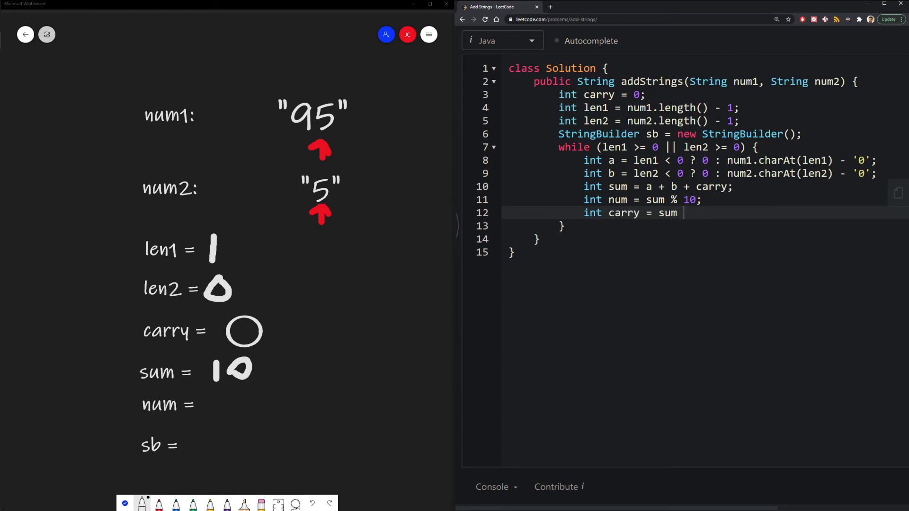
{"action": "type", "text": "/ 10;"}
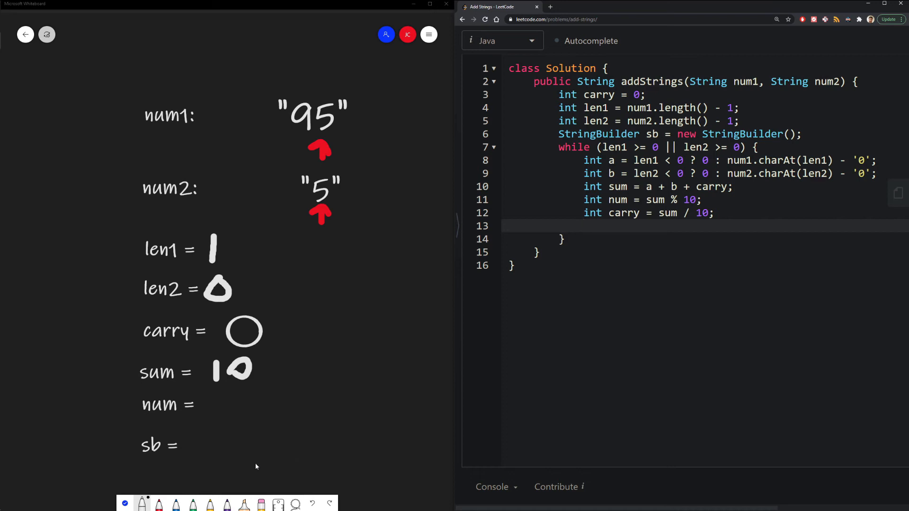
{"action": "mouse_move", "coordinate": [216, 401]}
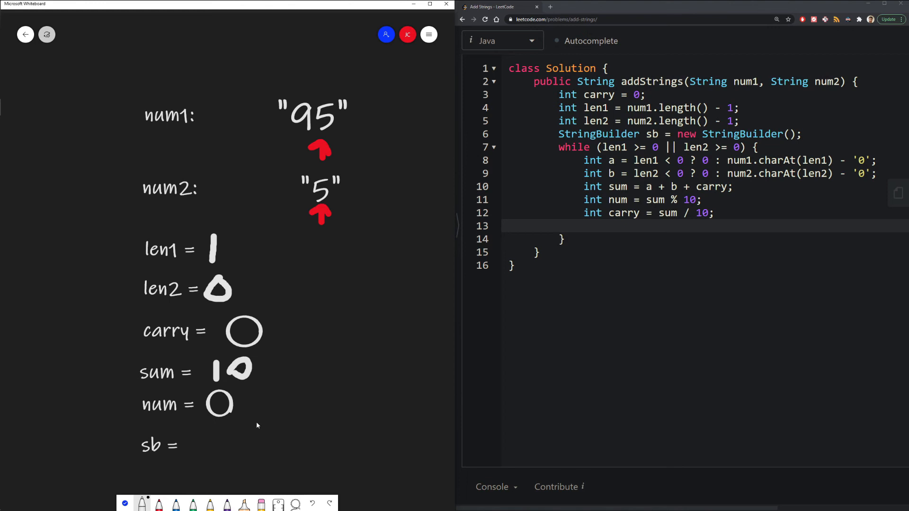
{"action": "mouse_move", "coordinate": [141, 501]}
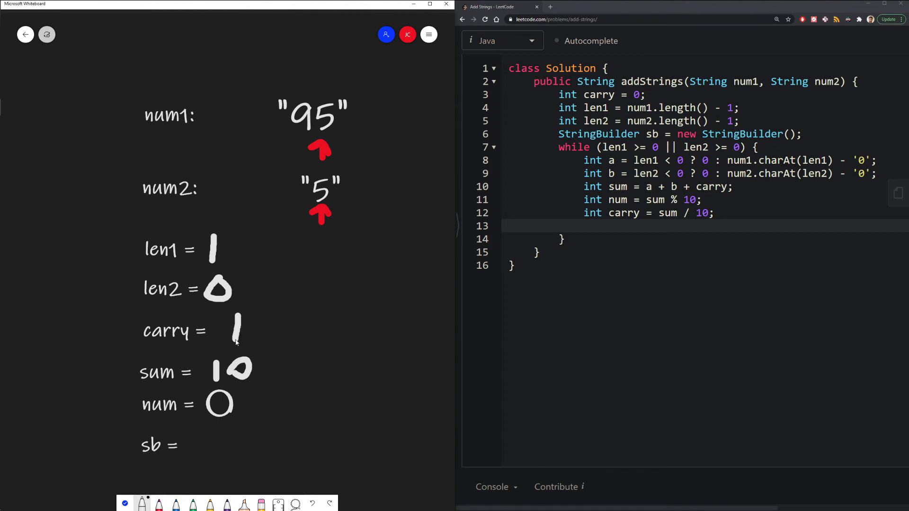
{"action": "mouse_move", "coordinate": [501, 324]}
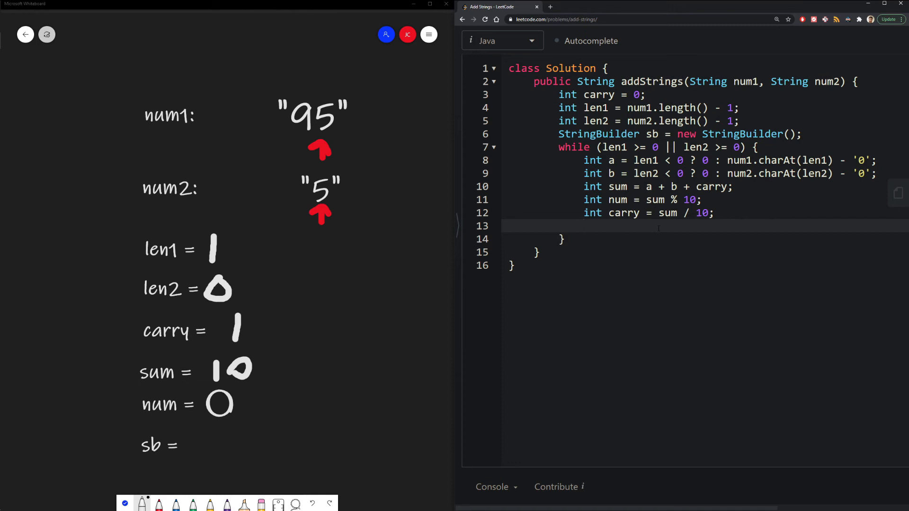
- Start the sb.append line, then erase the outdated len values and arrows on the whiteboard trace
{"action": "type", "text": "sb.aooend"}
{"action": "type", "text": "len2--;"}
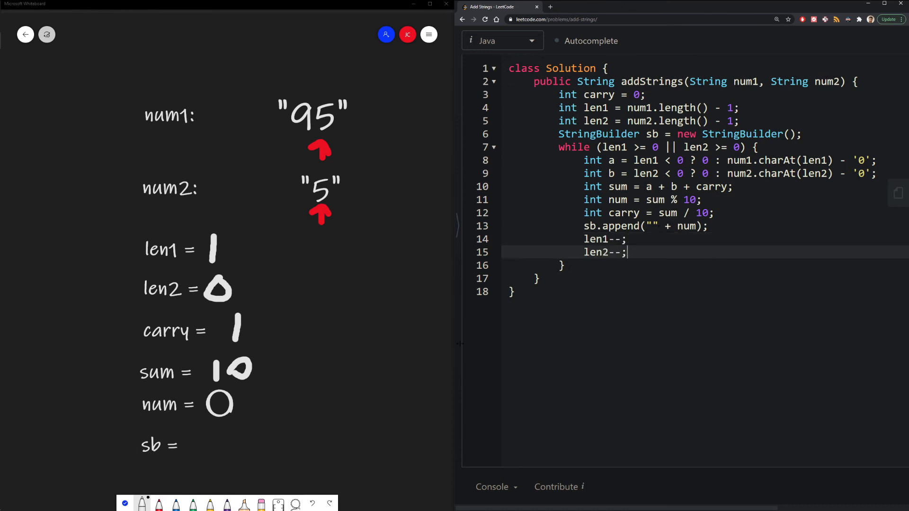
{"action": "left_click", "coordinate": [141, 503]}
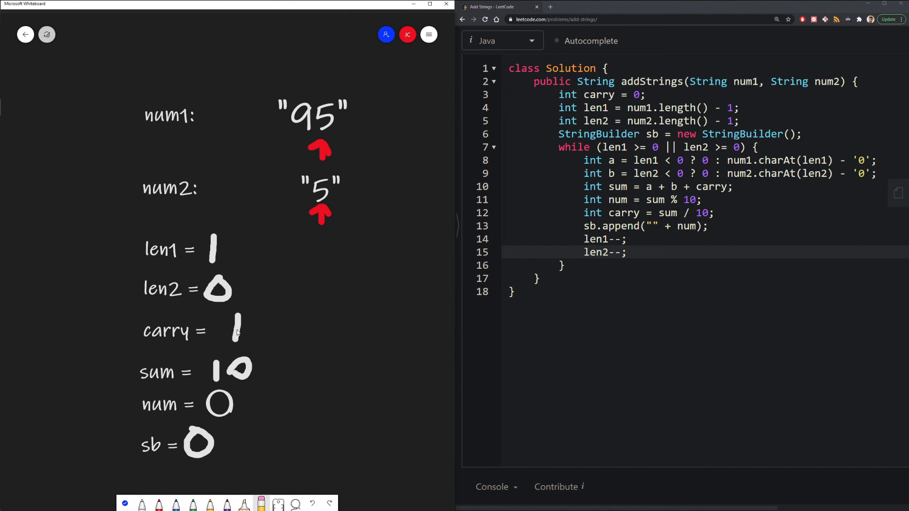
{"action": "left_click", "coordinate": [218, 288]}
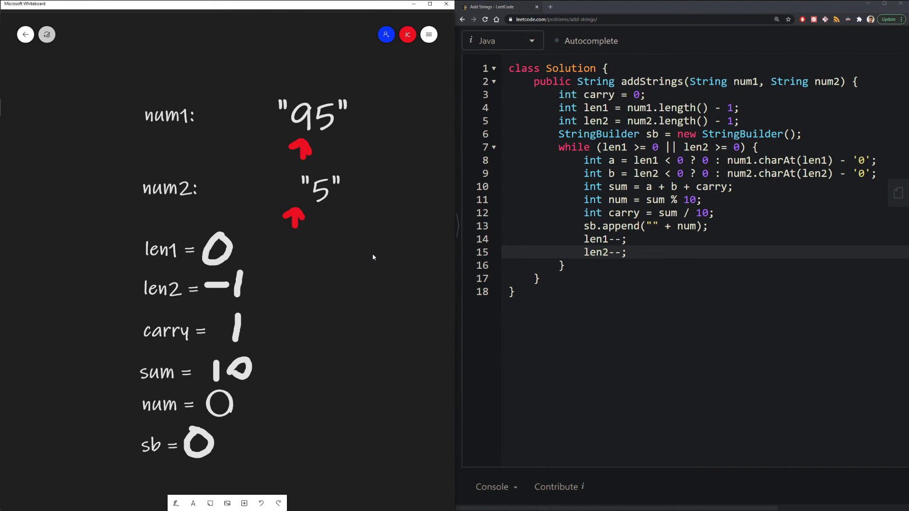
{"action": "left_click", "coordinate": [300, 148]}
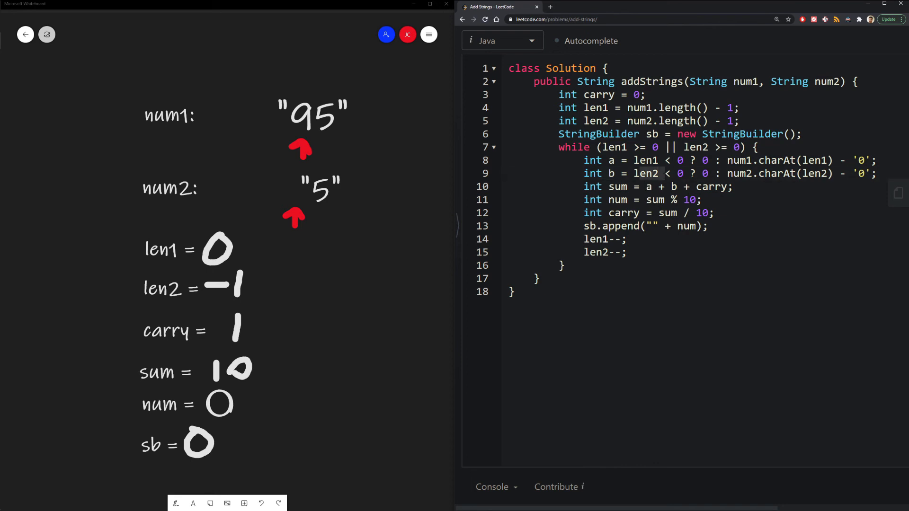
{"action": "mouse_move", "coordinate": [368, 215]}
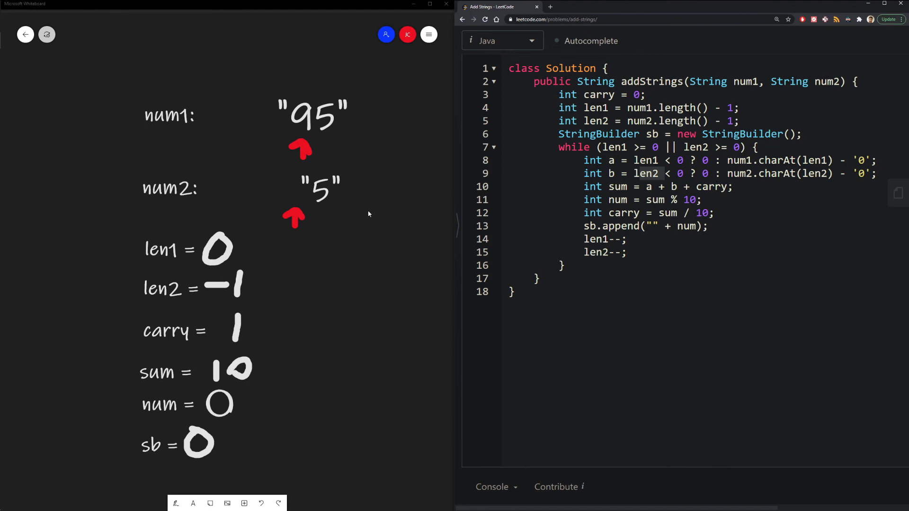
{"action": "mouse_move", "coordinate": [343, 191]}
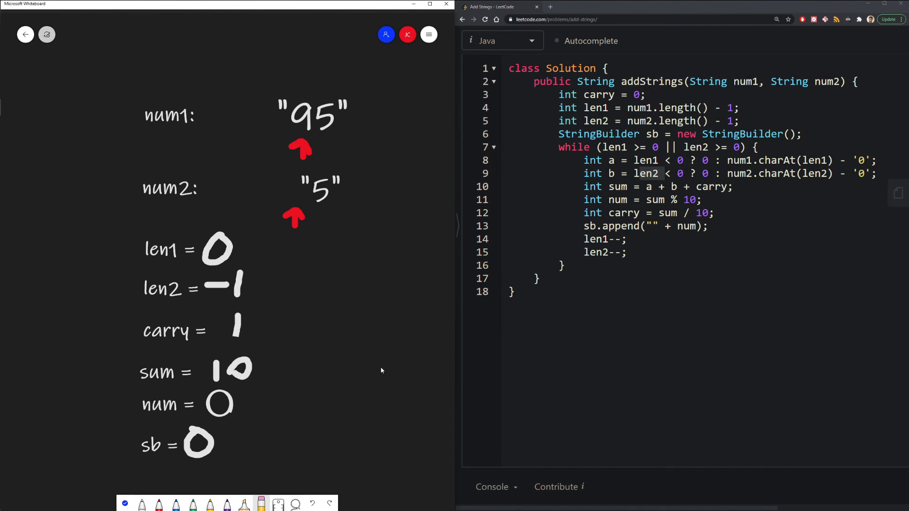
{"action": "mouse_move", "coordinate": [158, 502]}
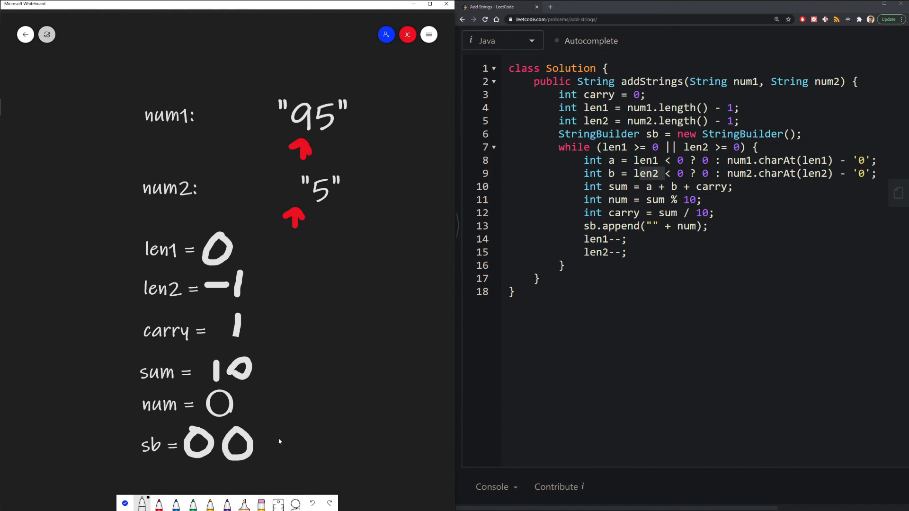
{"action": "mouse_move", "coordinate": [236, 479]}
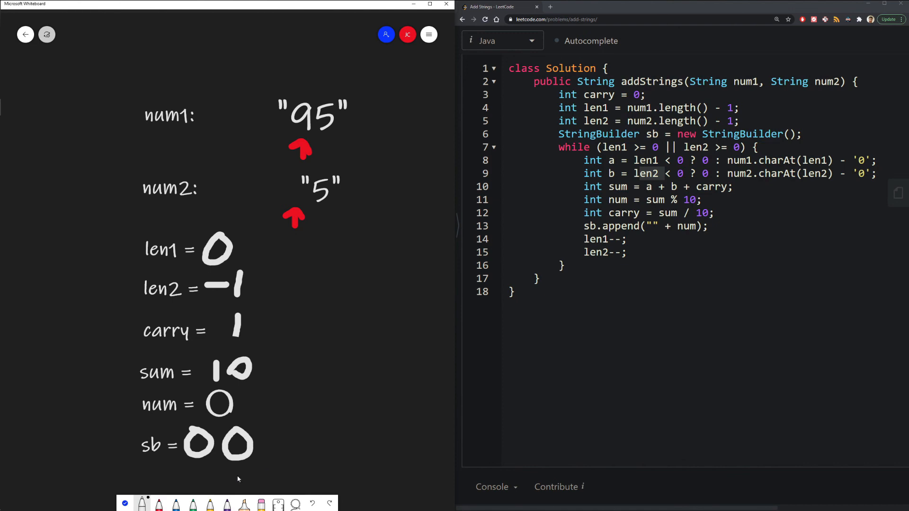
{"action": "mouse_move", "coordinate": [260, 503]}
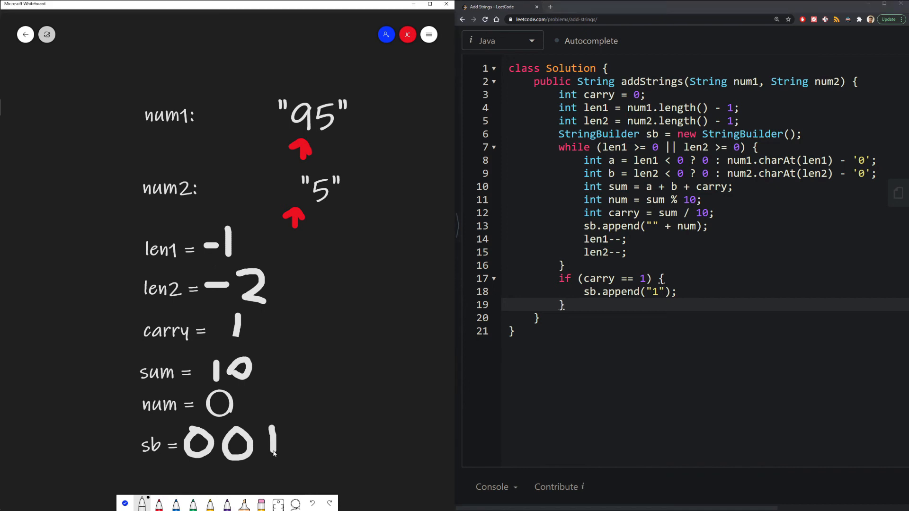
{"action": "mouse_move", "coordinate": [180, 473]}
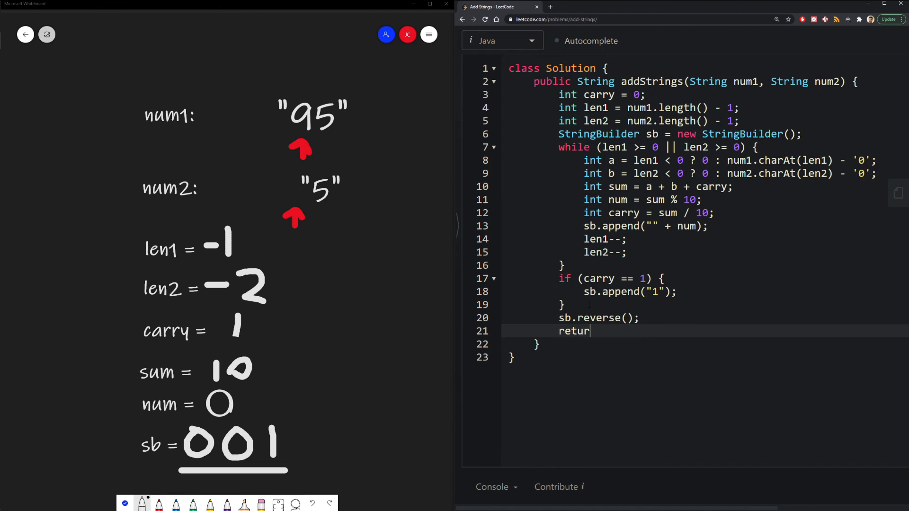
- Finish the method with return sb.toString();
{"action": "type", "text": "n sb.toString();"}
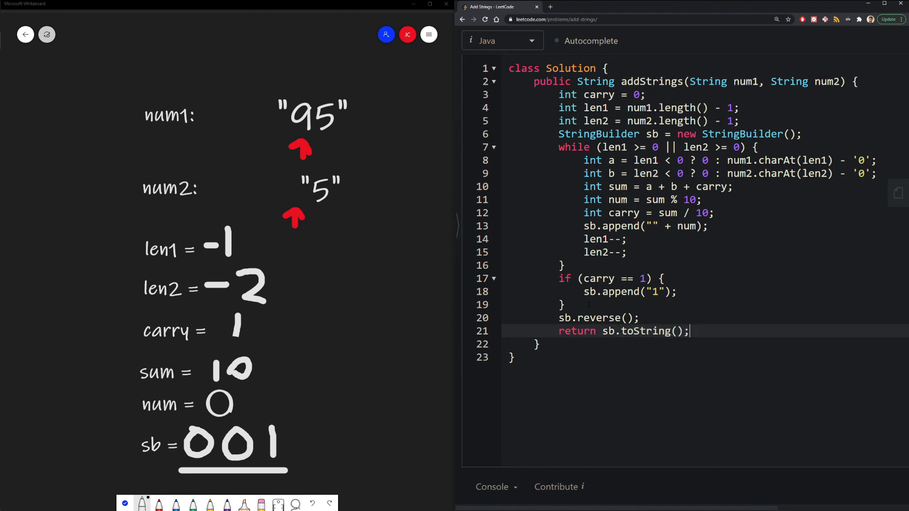